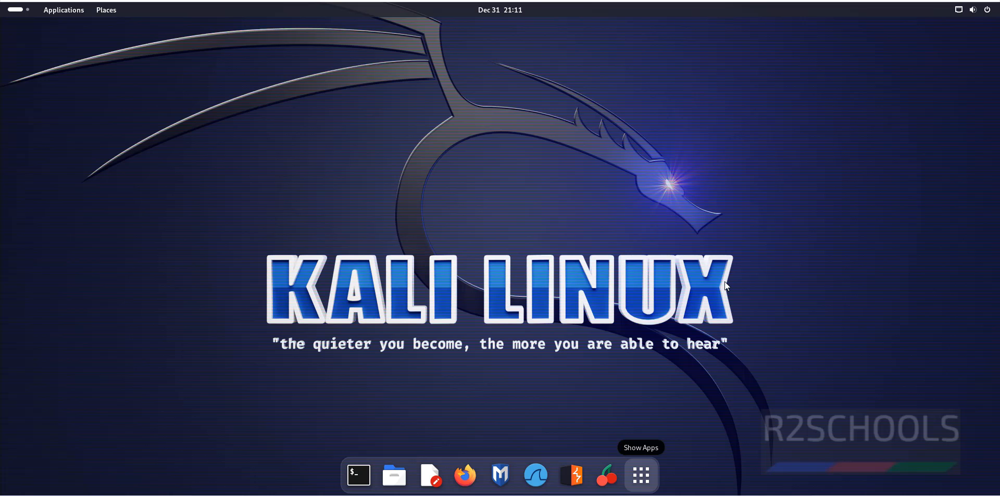
Check the installed Java version, which reports OpenJDK 17.0.9.
click(357, 475)
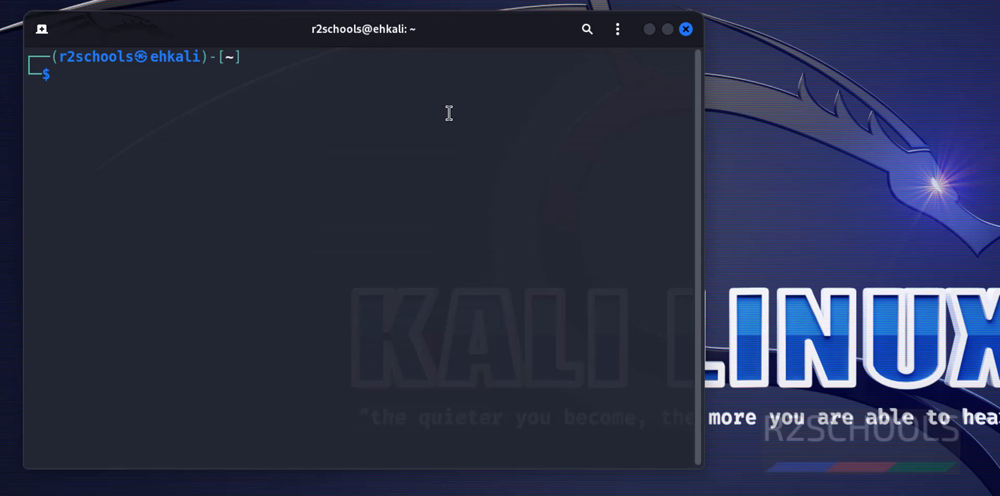
text(java --version)
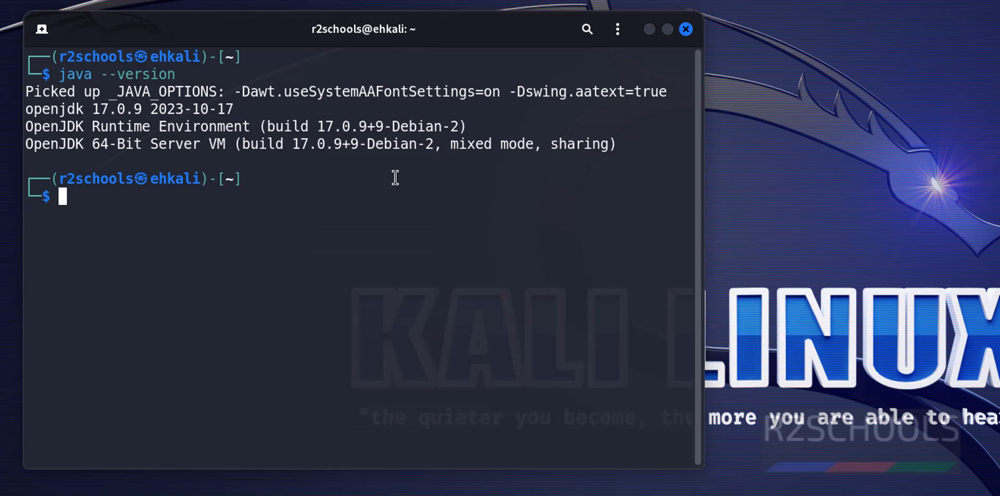
mouse_move(88, 115)
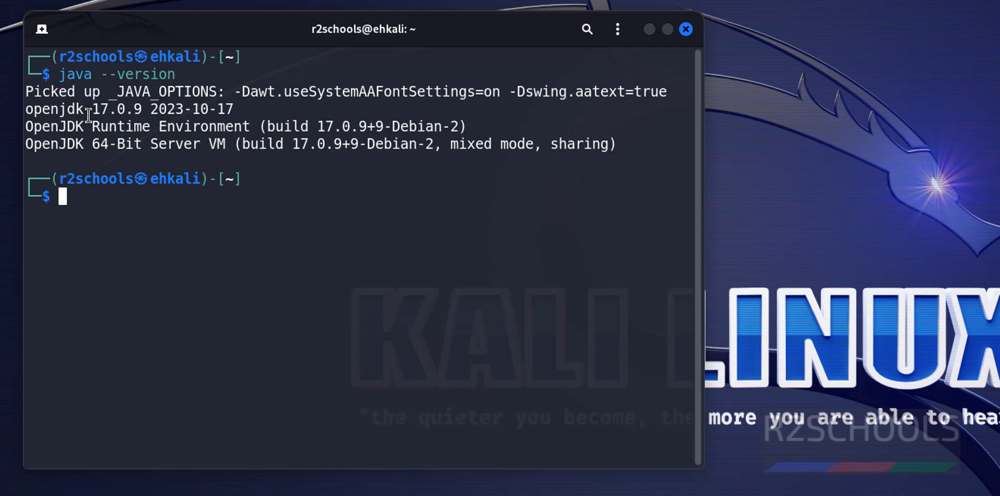
mouse_move(265, 217)
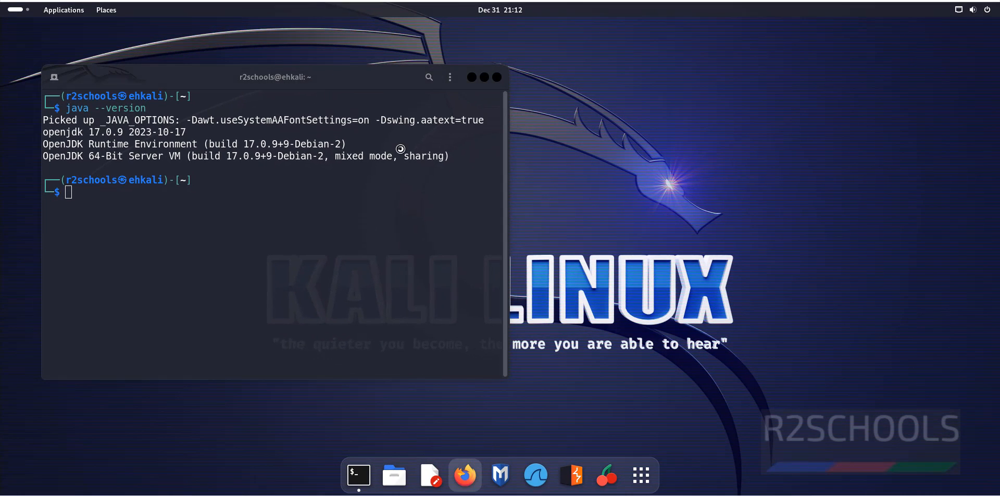
Search Google for 'download java' and reach Oracle's JDK 21 Linux downloads table.
click(465, 475)
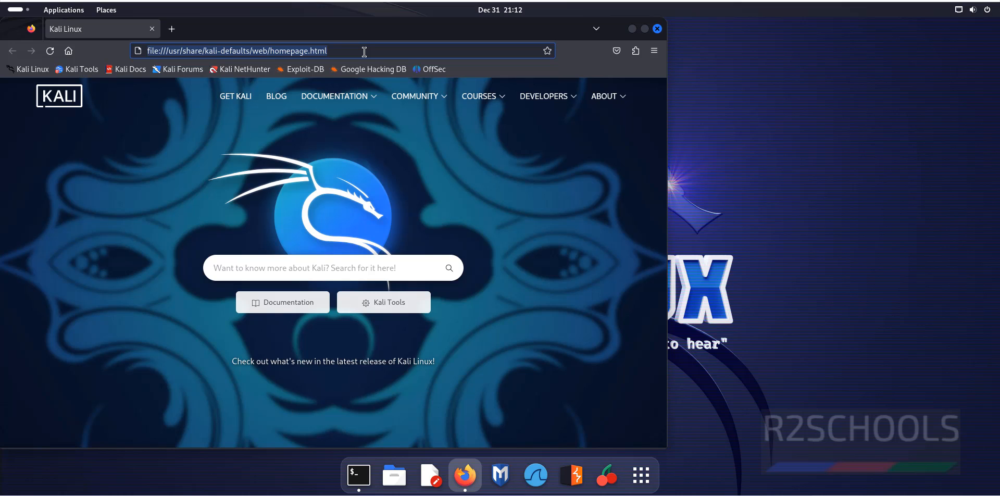
text(download java)
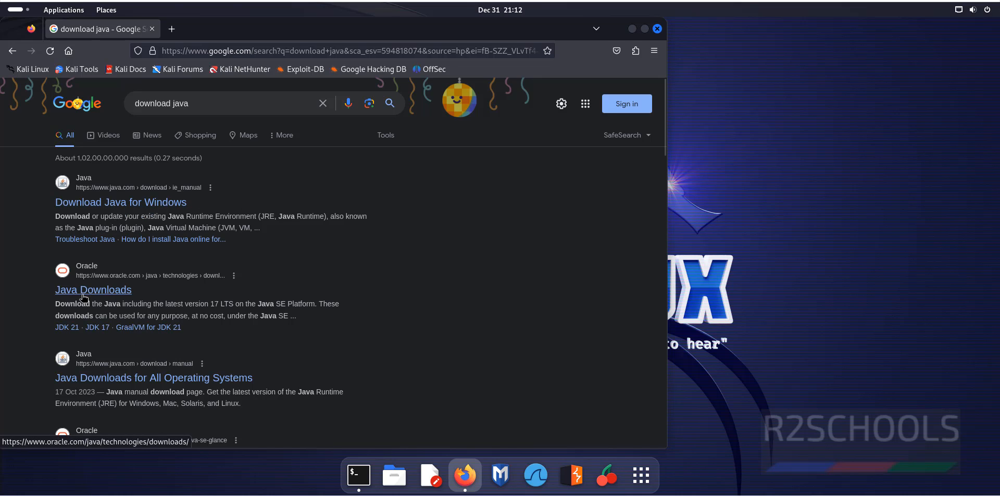
click(93, 290)
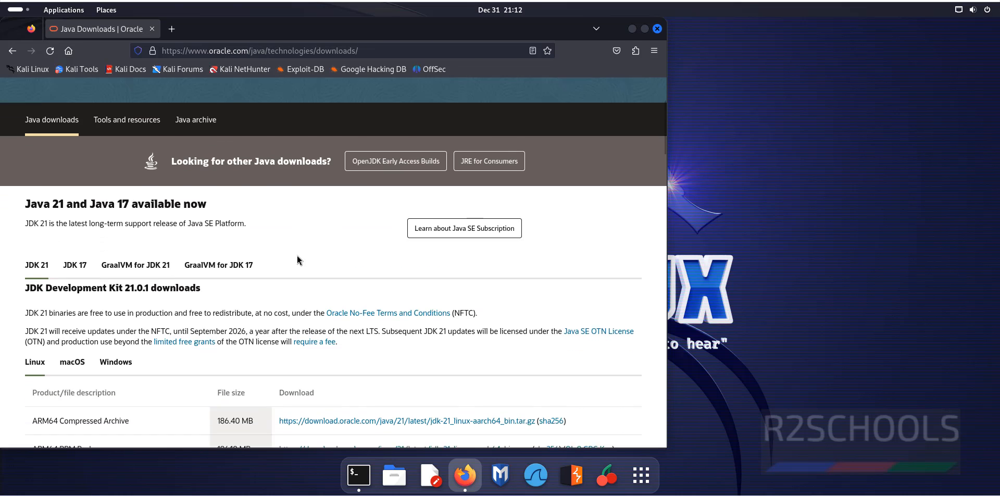
scroll(down, 3)
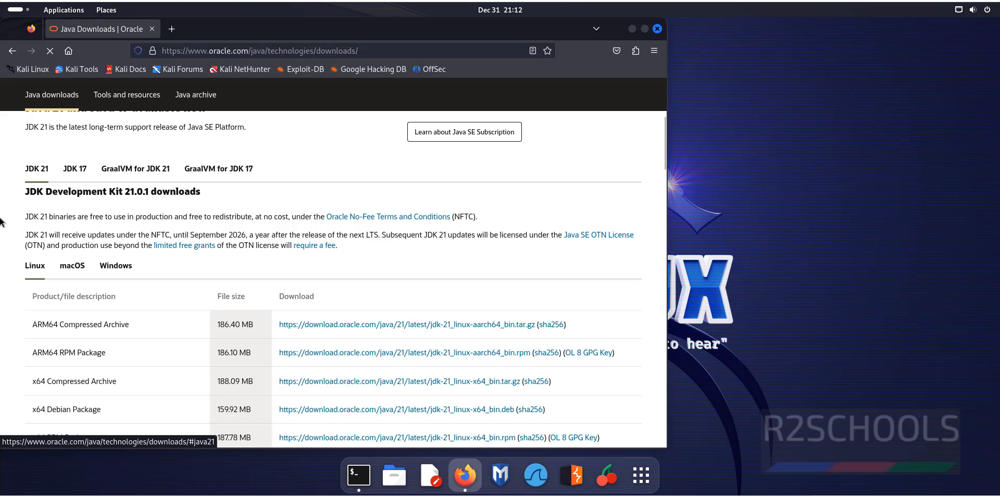
scroll(down, 3)
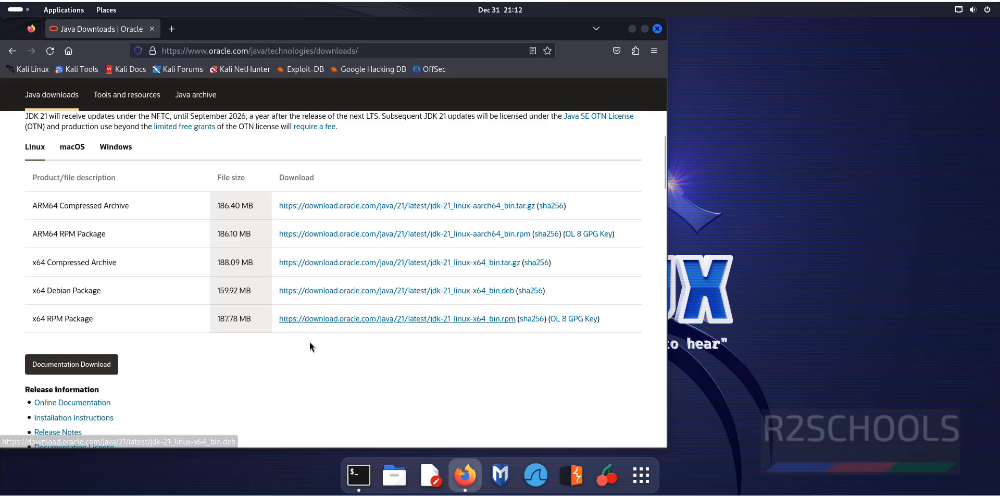
mouse_move(34, 288)
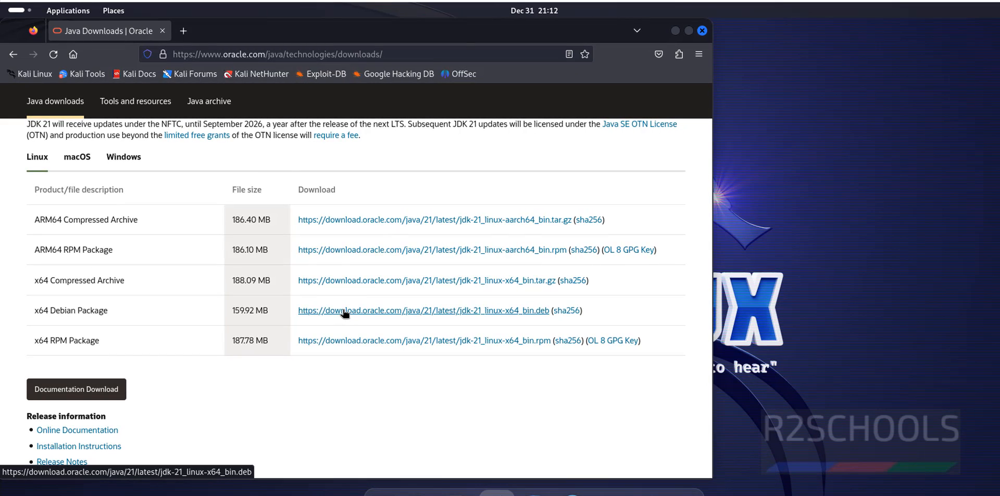
mouse_move(374, 415)
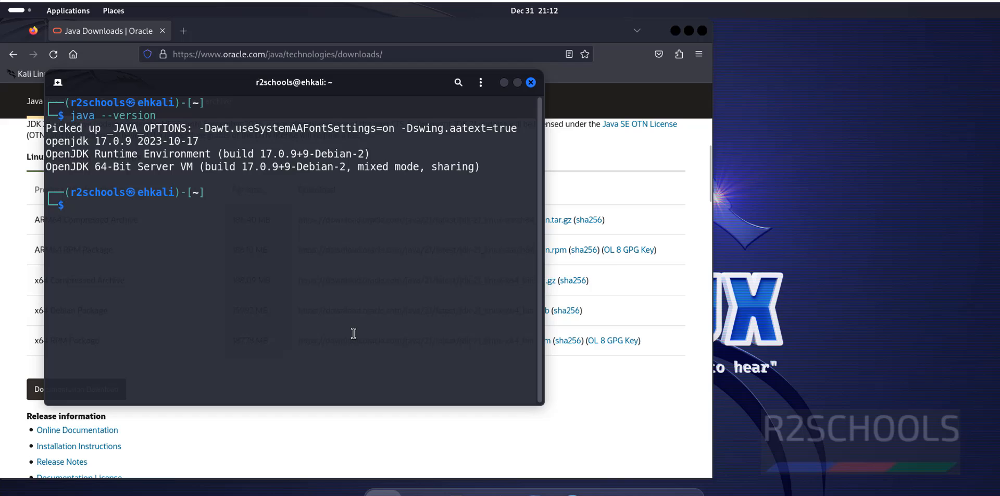
Download jdk-21_linux-x64_bin.deb from download.oracle.com with wget.
text(wget)
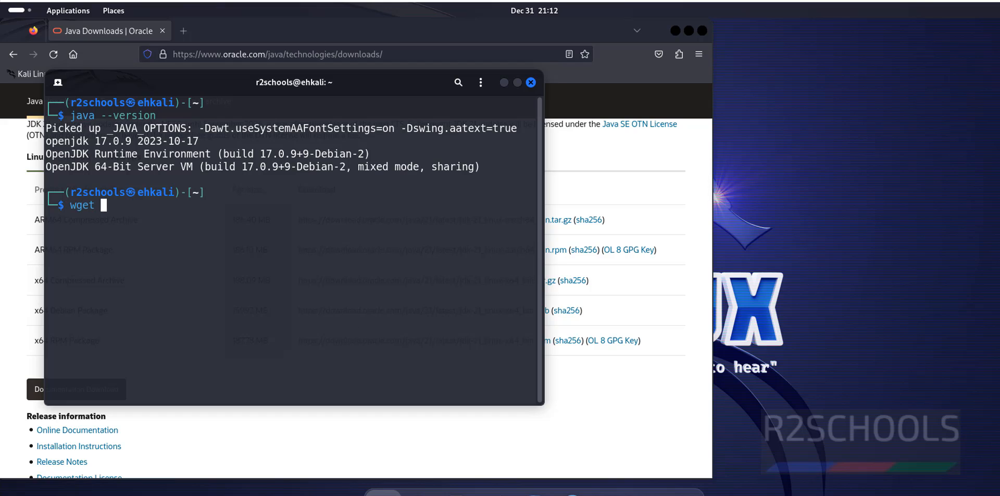
text(https://download.oracle.com/java/21/latest/jdk-21_linux-x64_bin.deb)
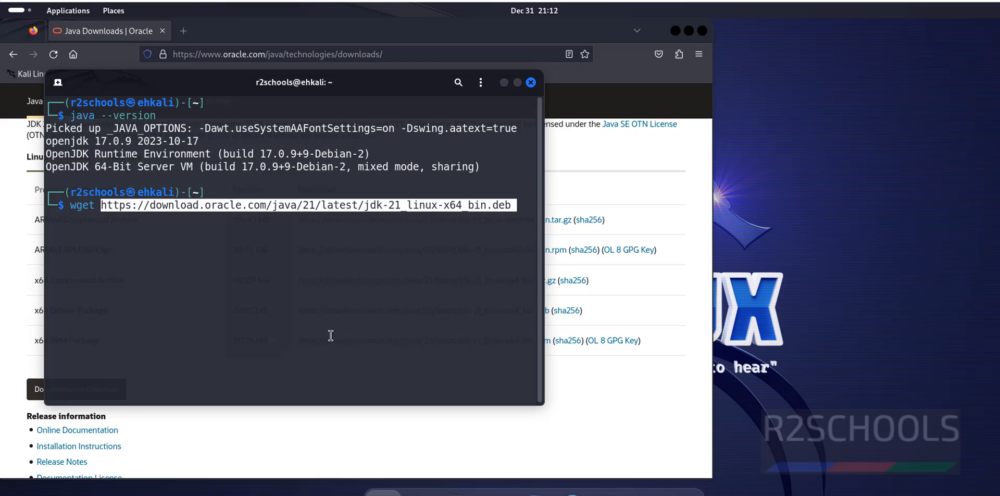
mouse_move(337, 295)
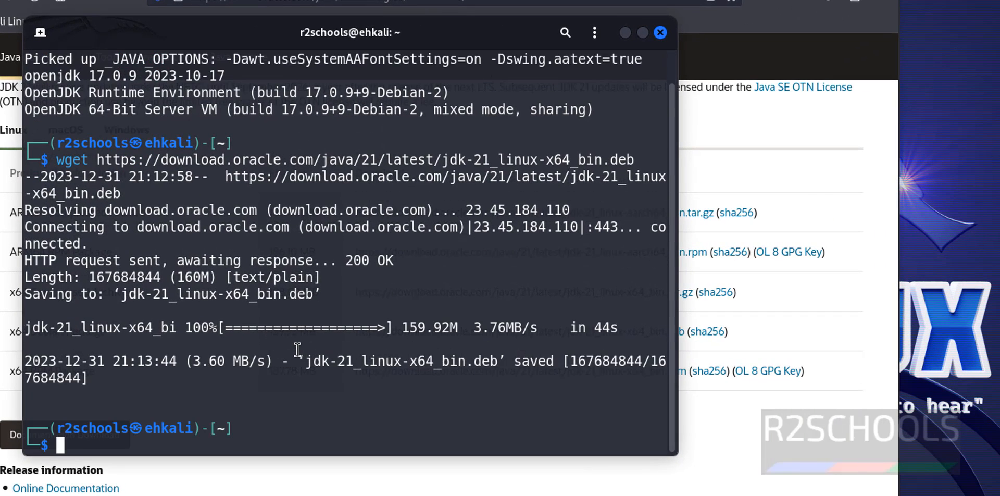
mouse_move(388, 298)
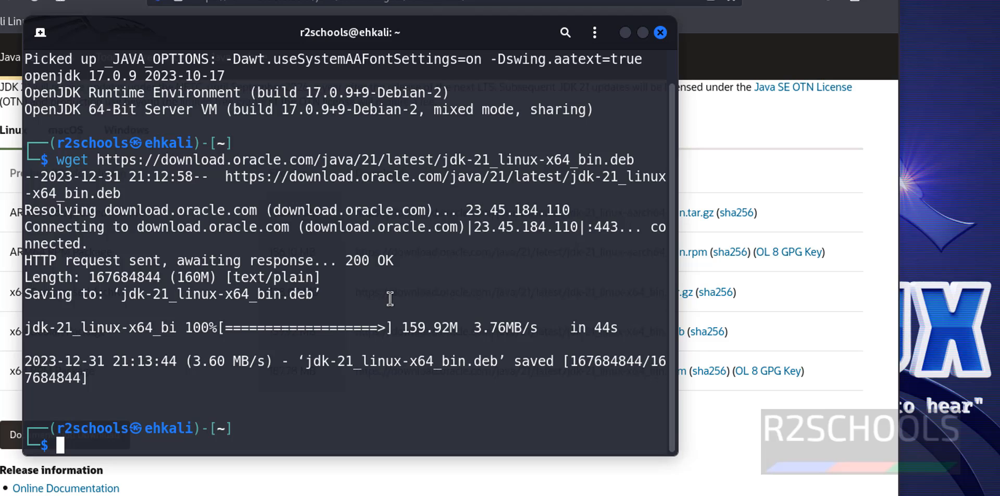
mouse_move(390, 305)
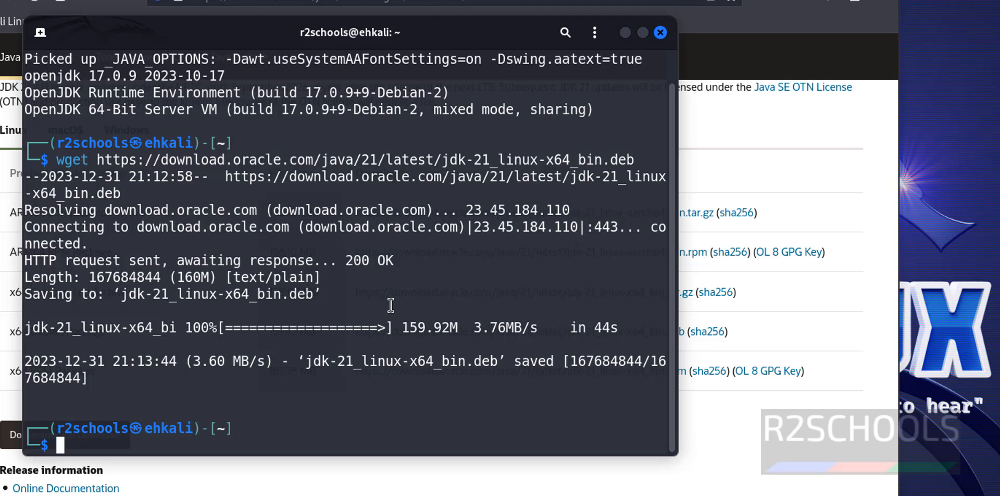
List the home folder to confirm the downloaded .deb package is present.
text(ls)
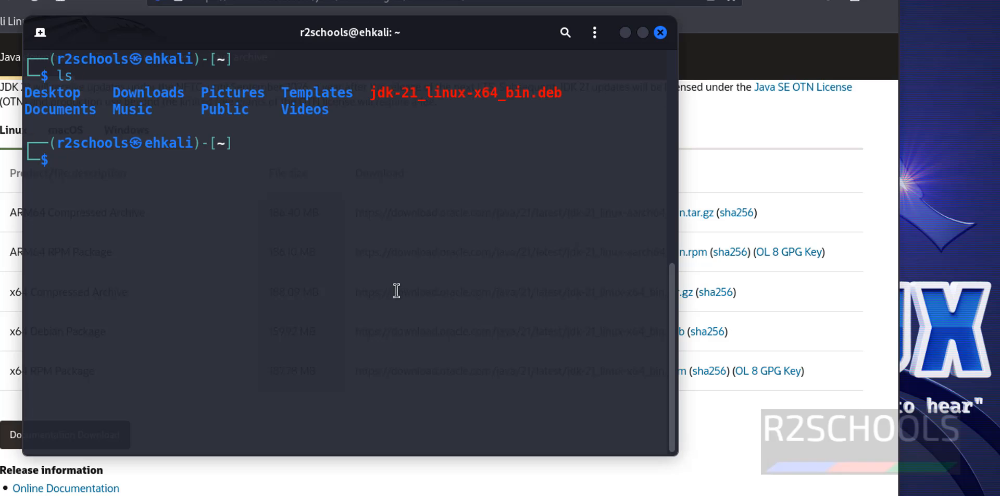
double_click(466, 92)
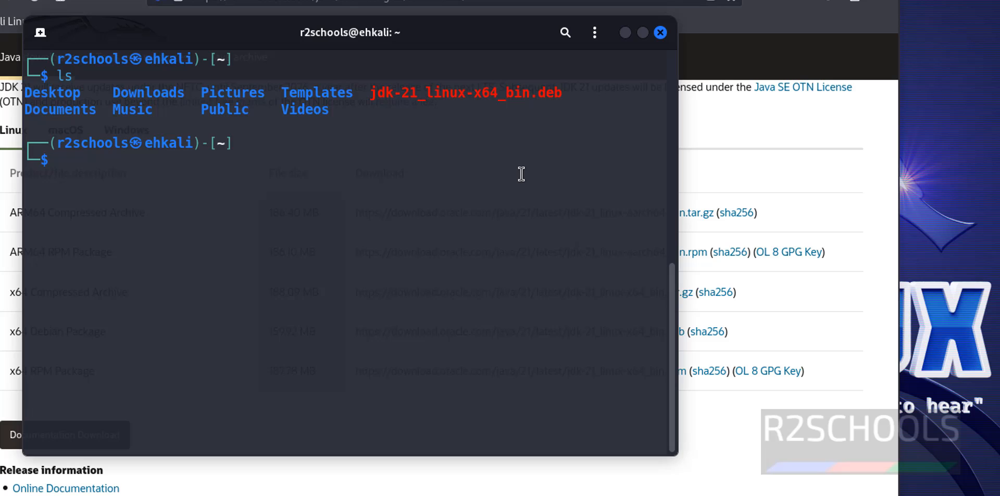
text(sudo ufw status)
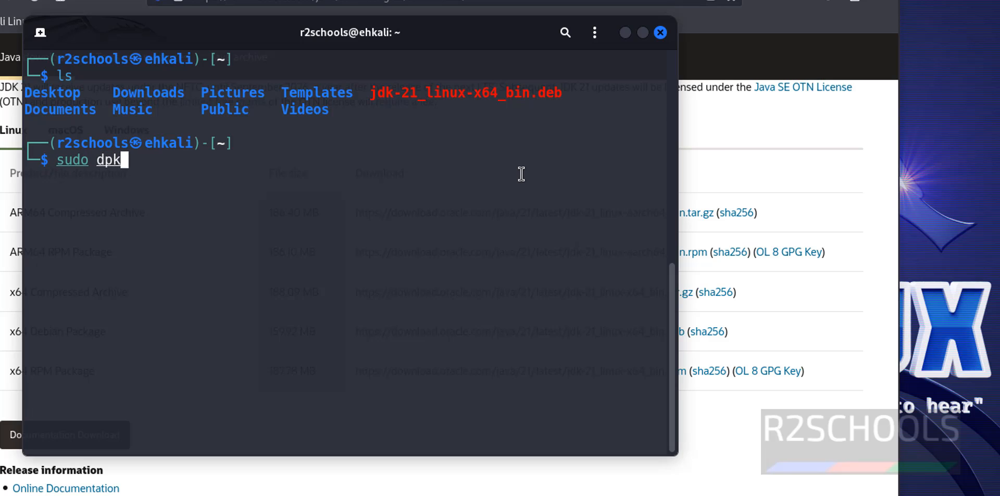
Install jdk-21_linux-x64_bin.deb with sudo dpkg -i, entering the password.
text(g -i)
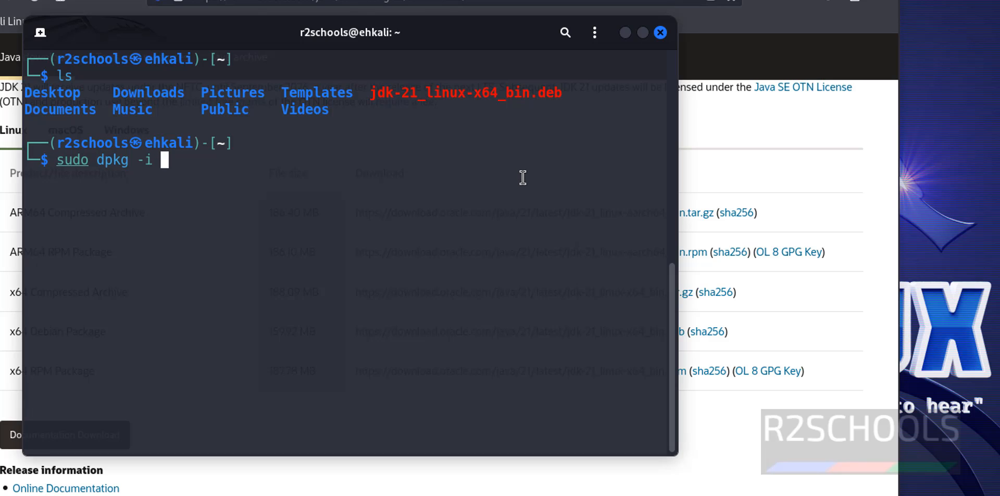
text(jdk-21_linux-x64_bin.deb)
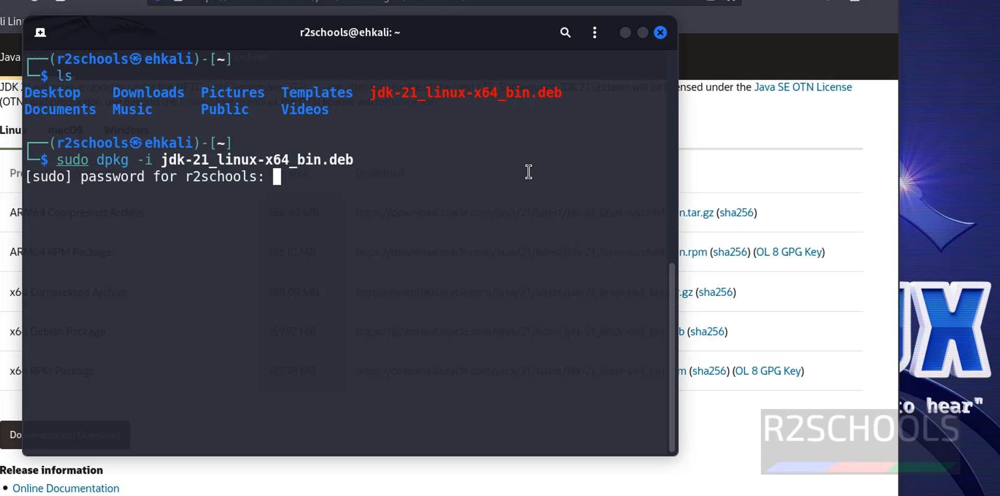
key(Enter)
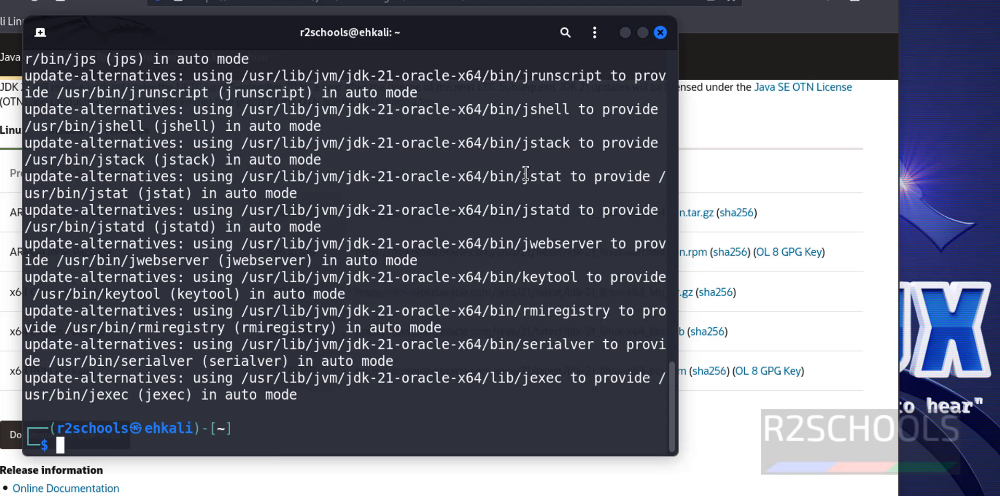
Confirm java --version now reports Java SE 21.0.1 LTS.
text(java --version)
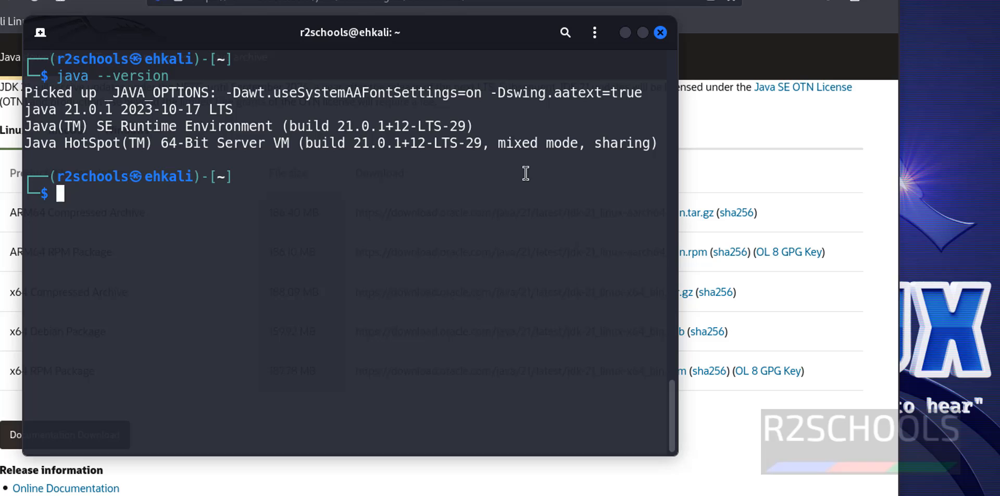
mouse_move(228, 181)
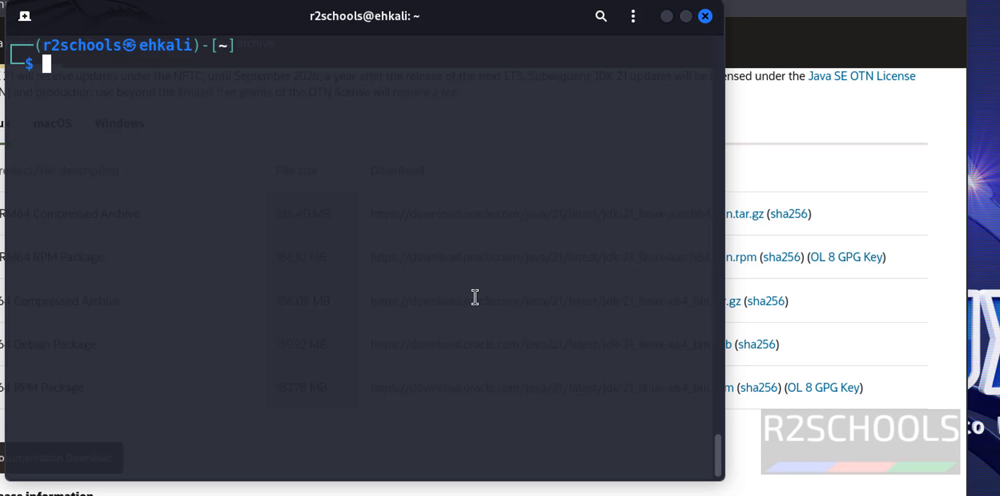
Resolve /usr/bin/java with readlink -f to /usr/lib/jvm/jdk-21-oracle-x64/bin/java.
text(read)
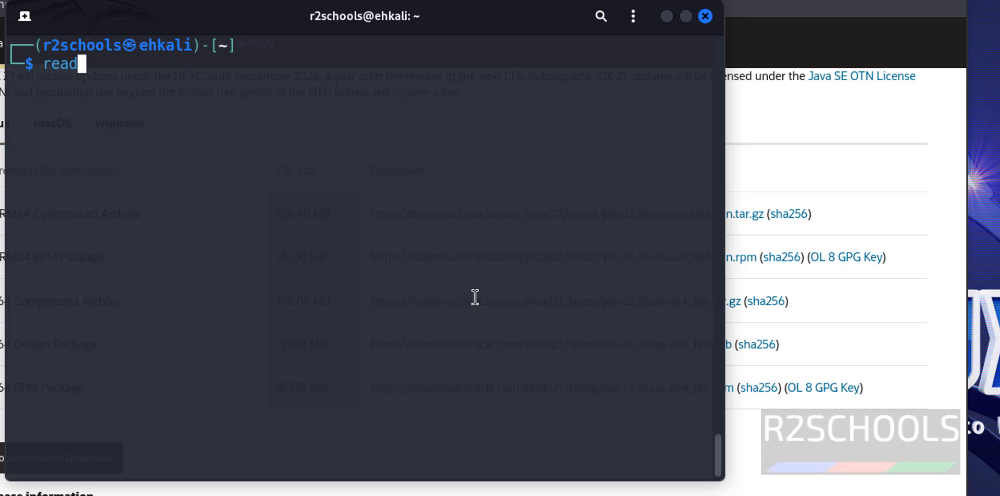
text(link -f)
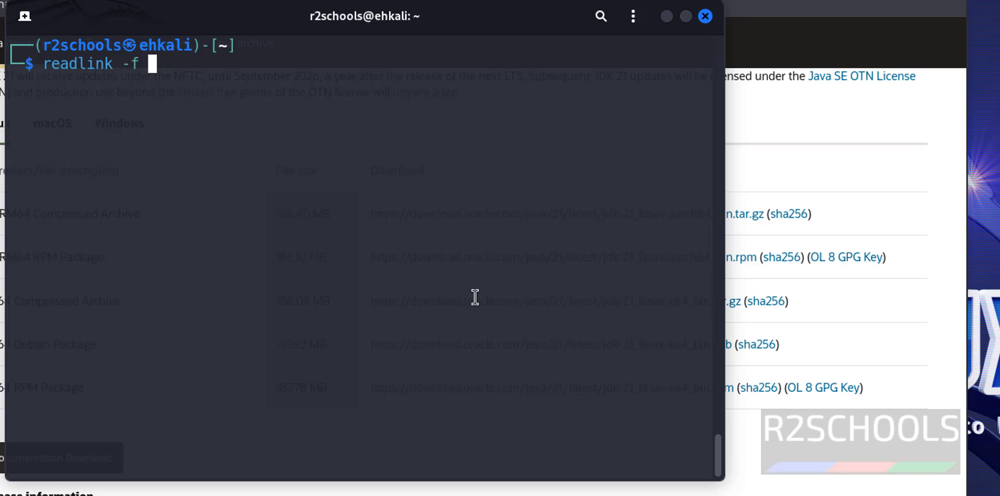
text(/usr/)
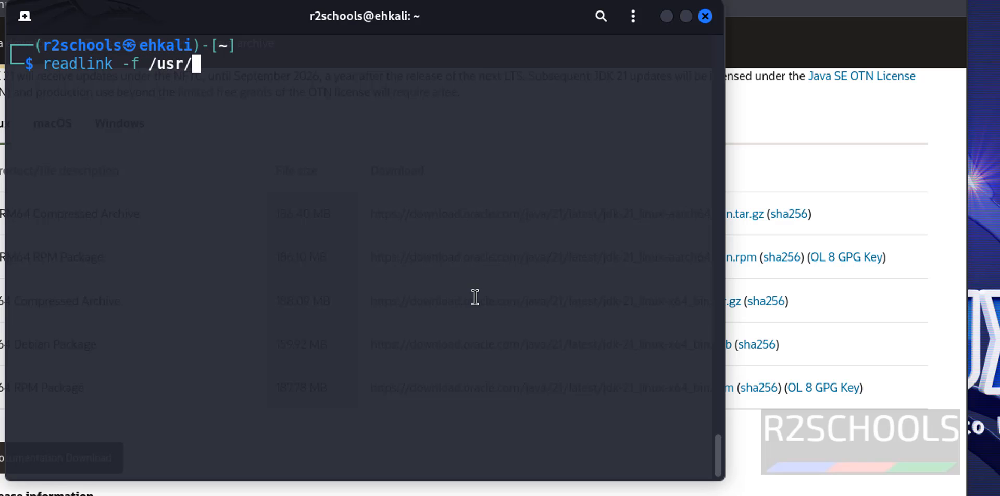
text(bin/java)
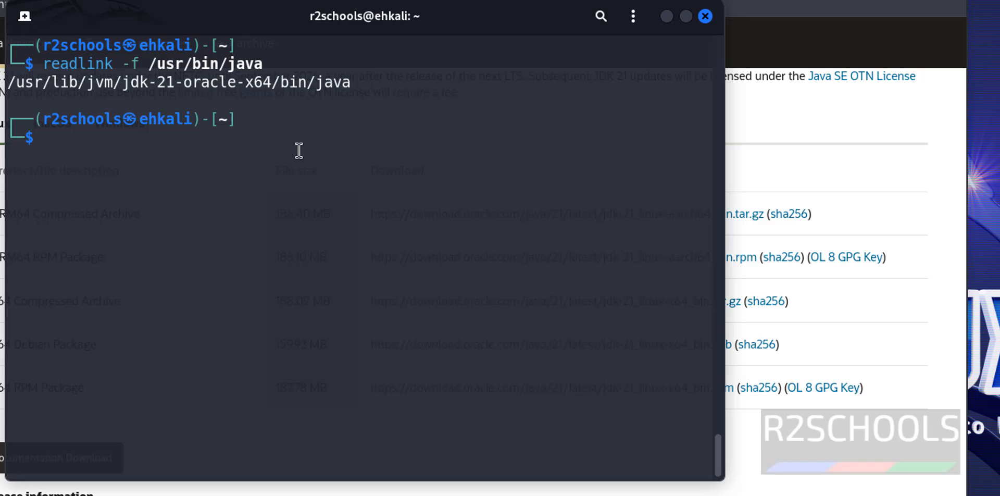
Prepare a nano /etc/environment command at the prompt.
text(nan)
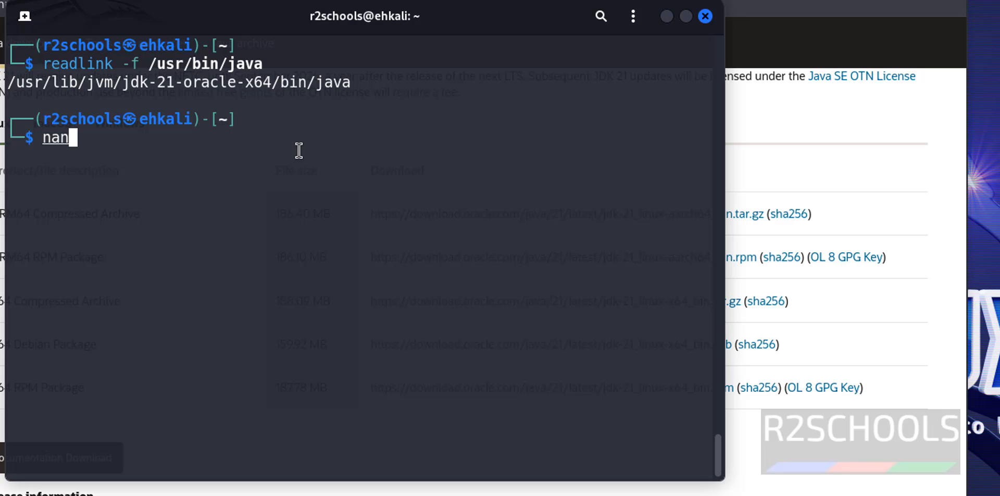
text(o)
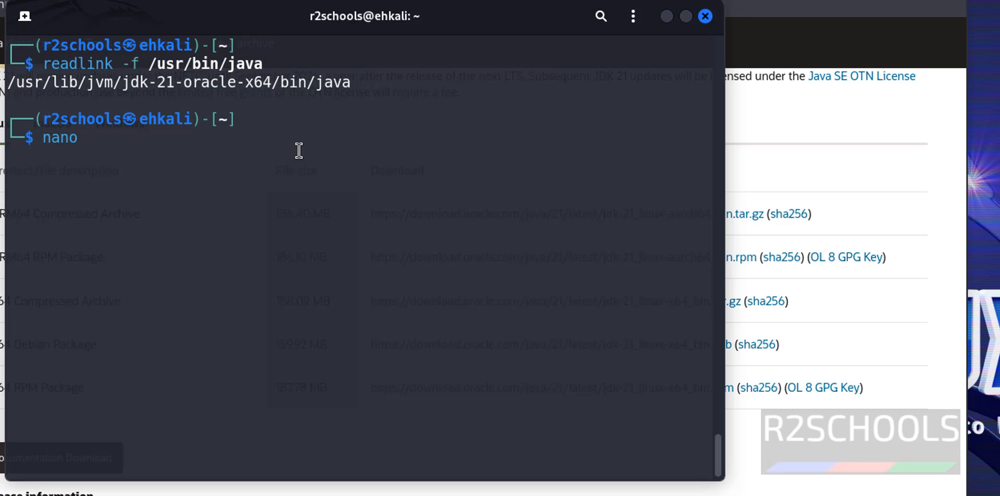
text(/etc/e)
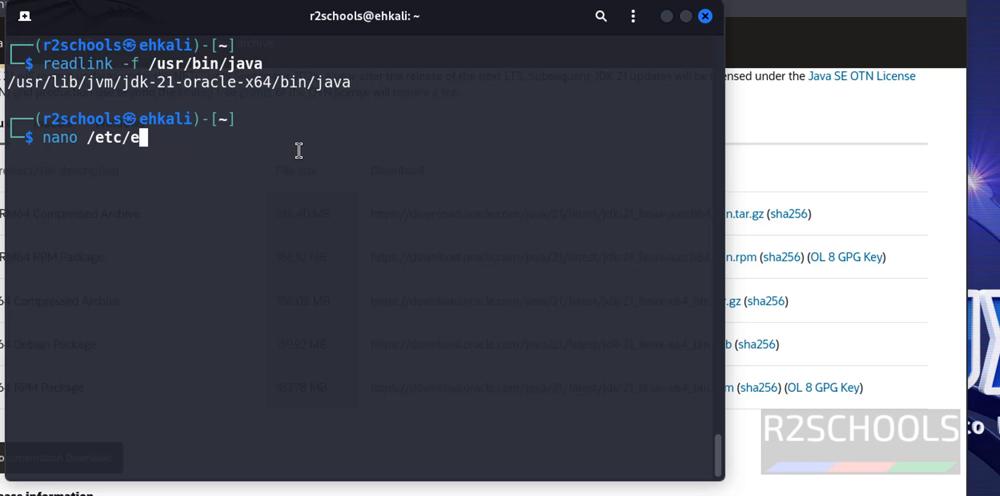
text(nvironment)
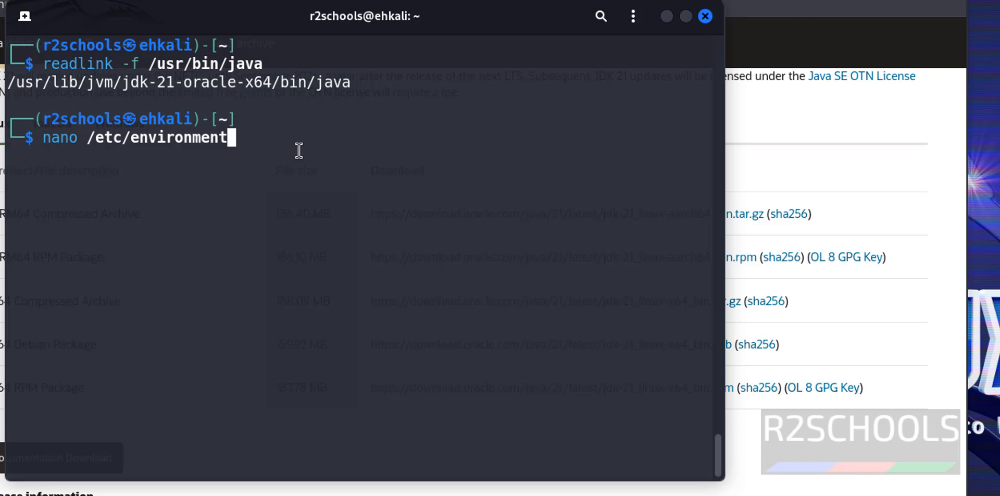
Edit /etc/environment with sudo nano and start a JAVA_HOME=" line at the end.
text(sudo)
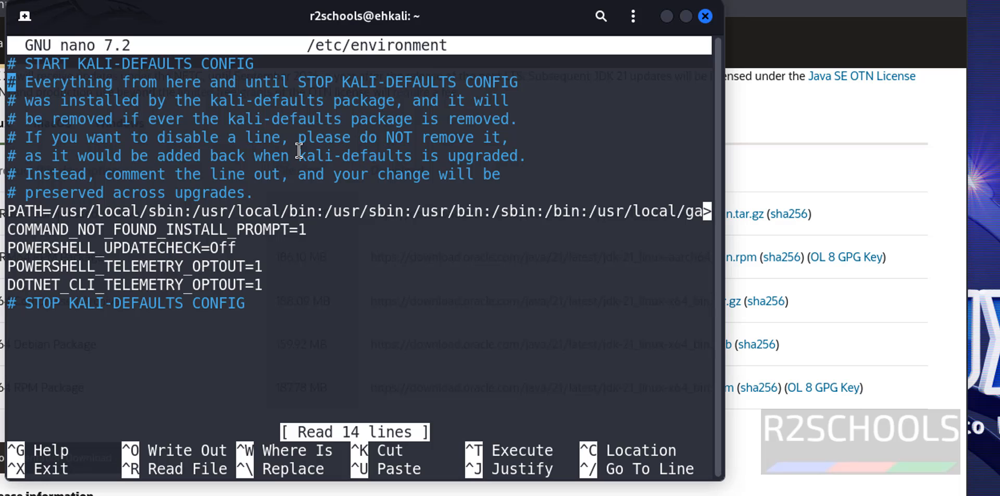
mouse_move(25, 15)
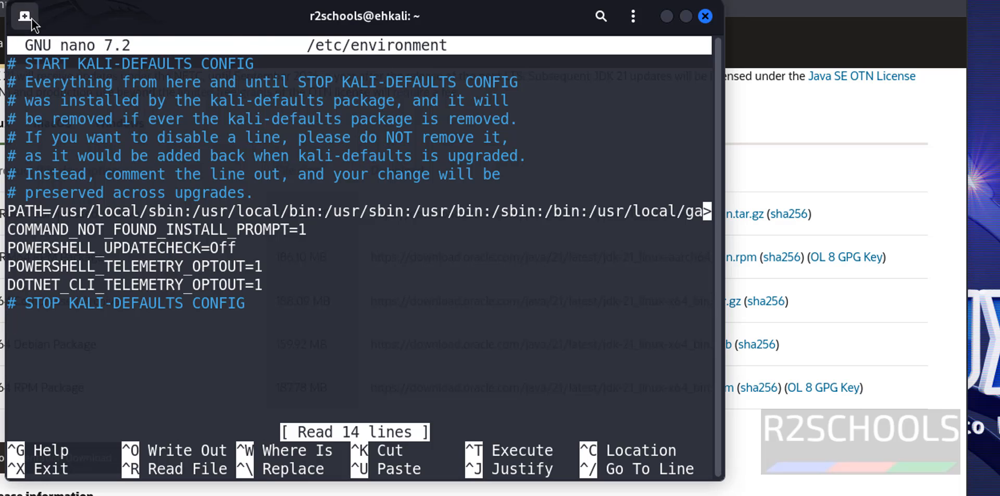
click(24, 16)
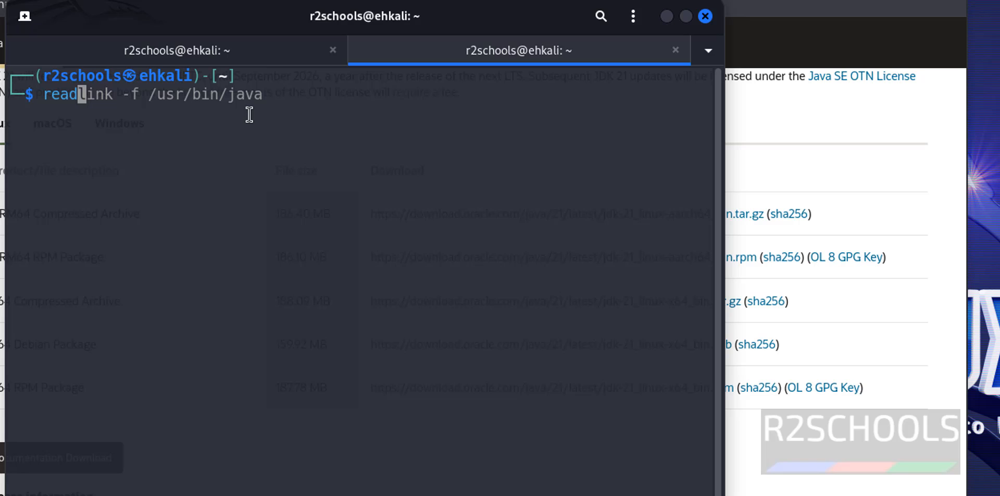
key(Tab)
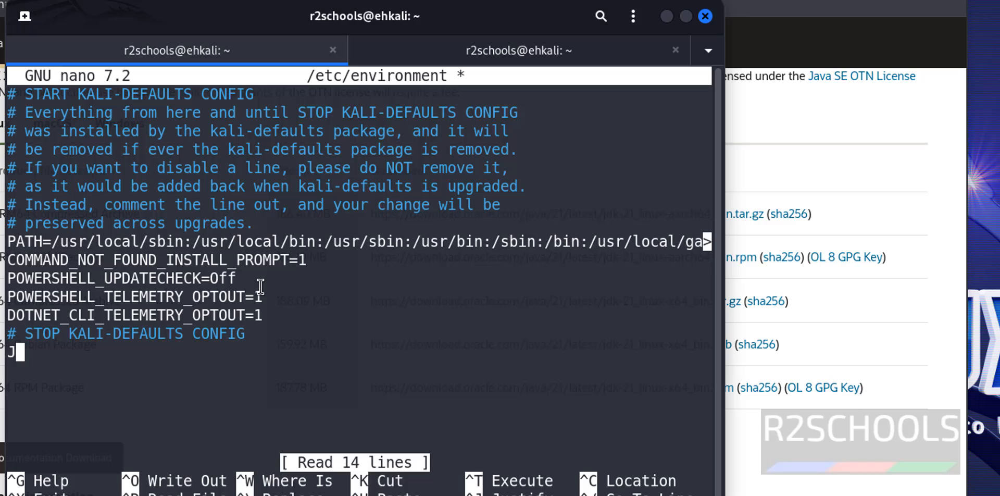
text(AVA_HOME)
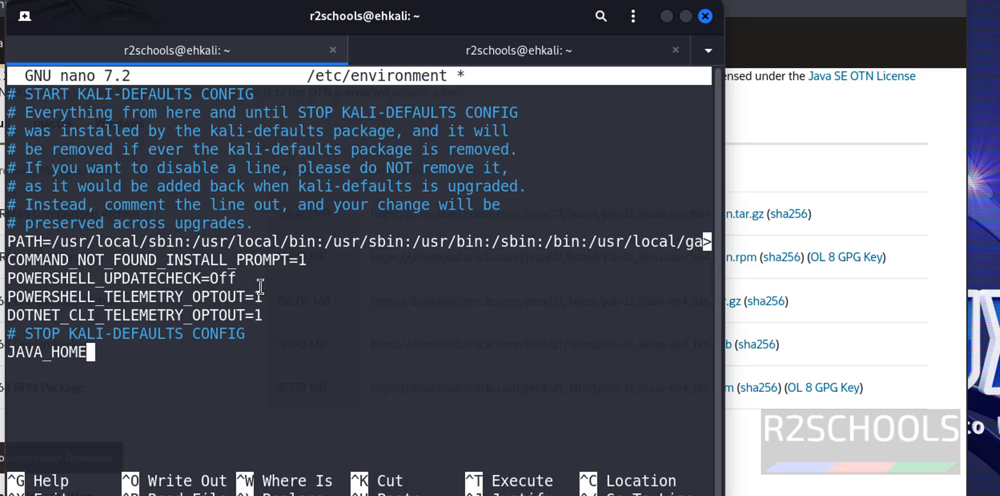
text(=)
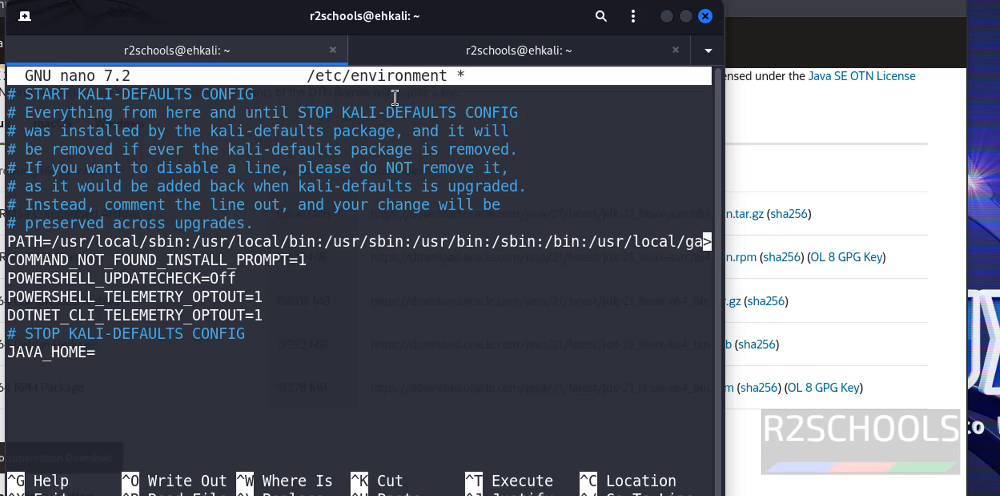
text(")
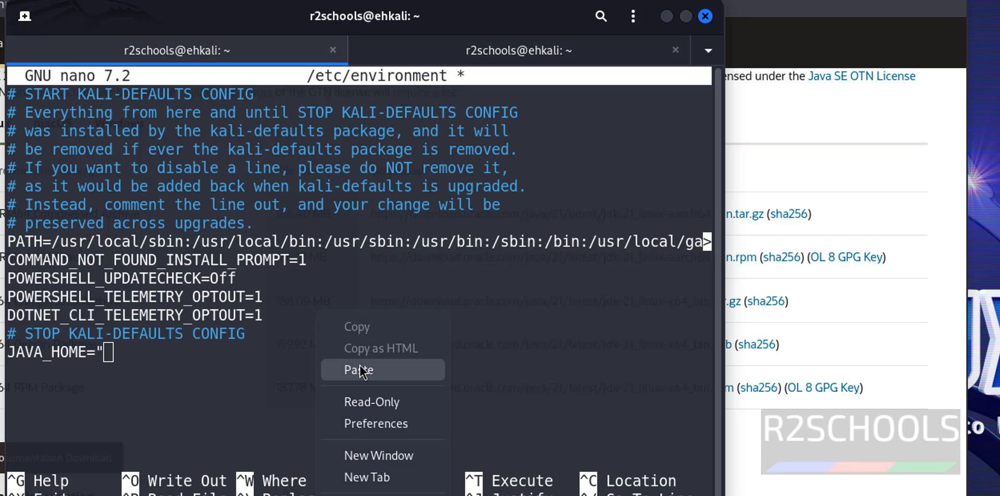
Complete JAVA_HOME="usr/lib/jvm/jdk-21-oracle-x64", save the file and exit nano.
click(357, 370)
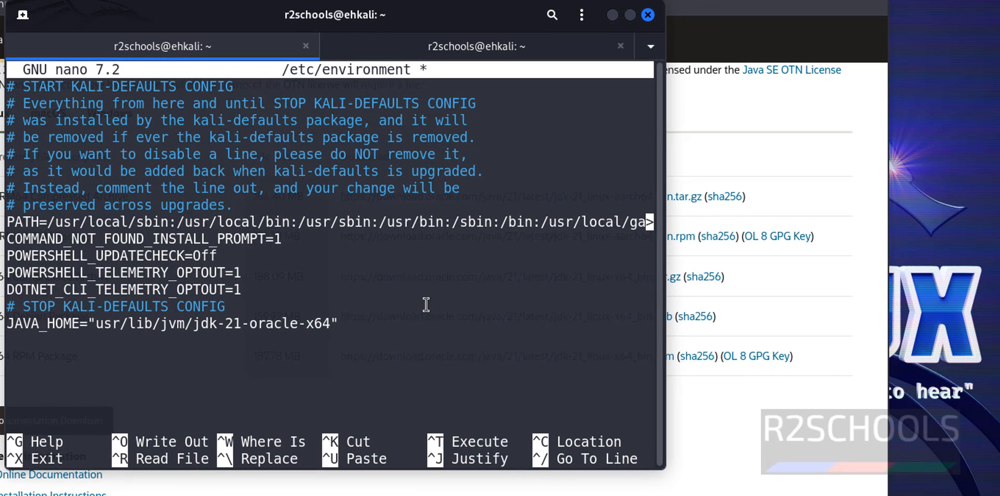
key(ctrl+c)
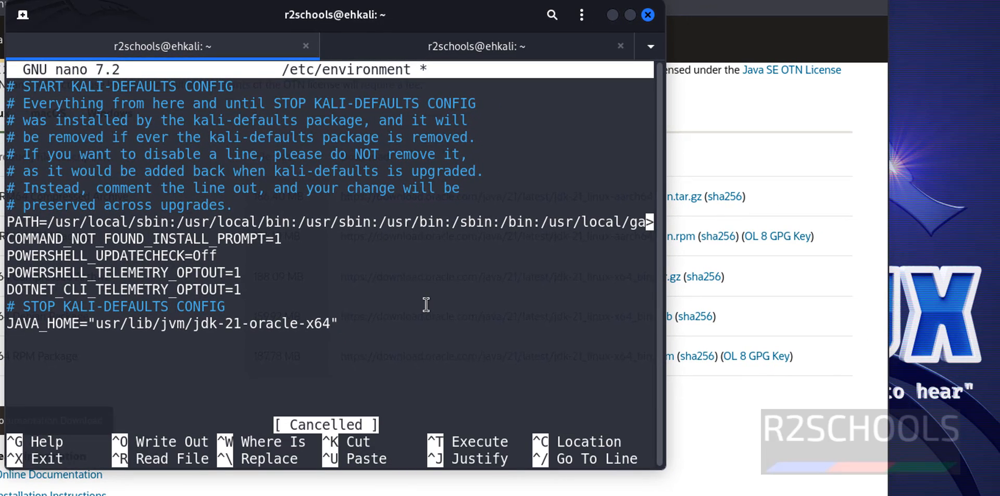
key(ctrl+x)
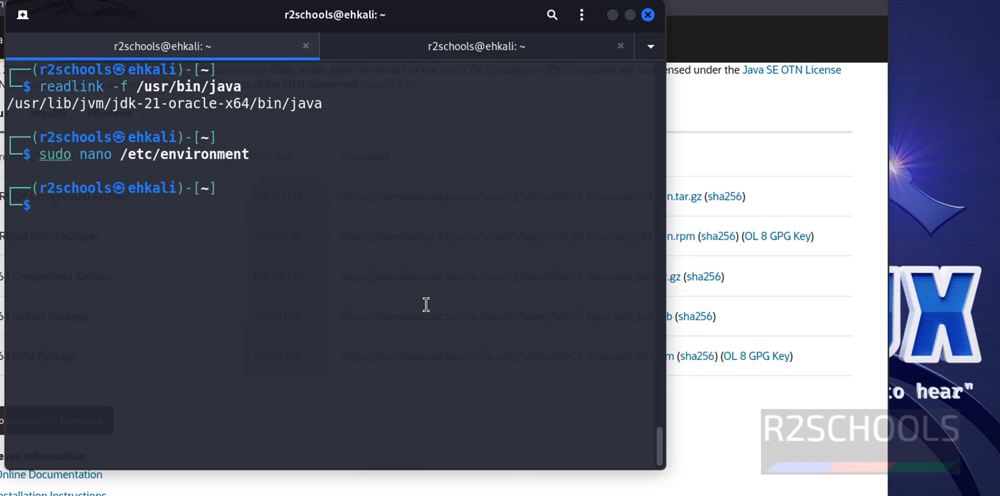
Print /etc/environment to verify the new JAVA_HOME line.
text(readlink -f /usr/bin/java)
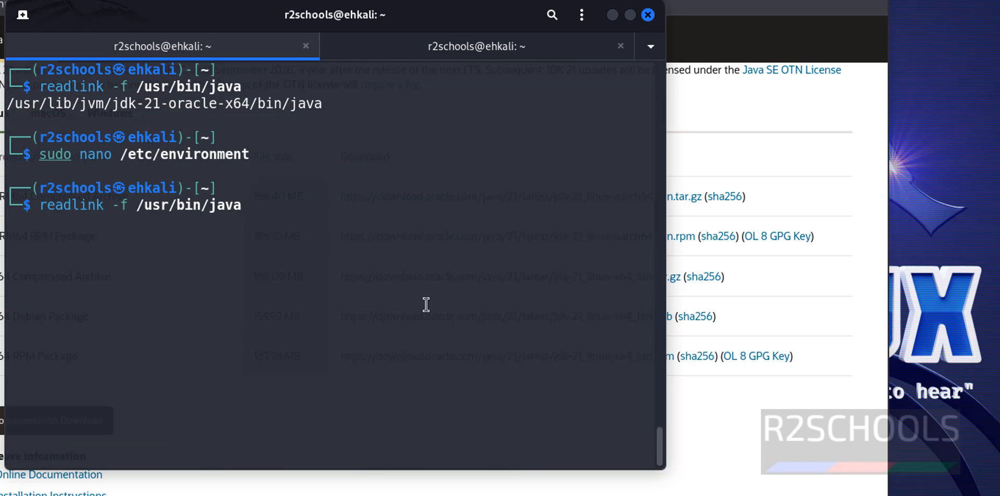
text(sudo nano /etc/environment)
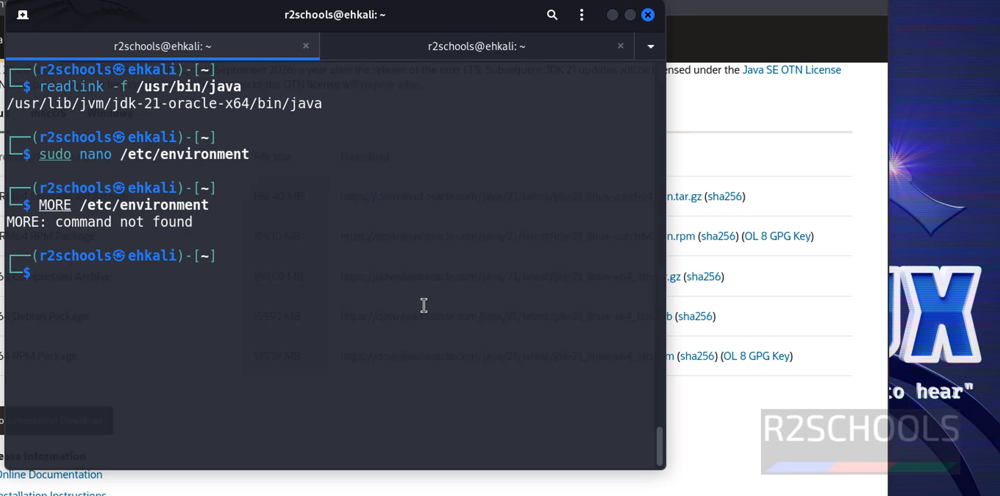
text(more /etc/os-release)
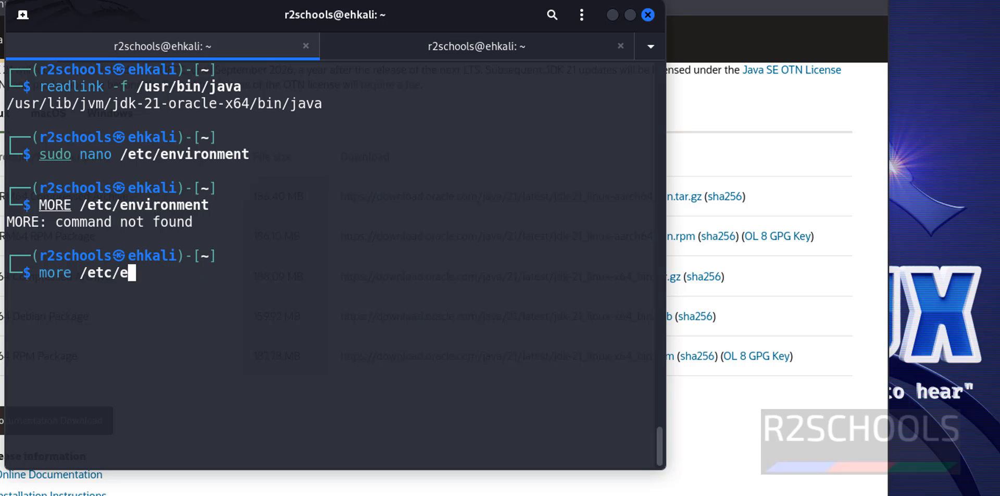
key(Return)
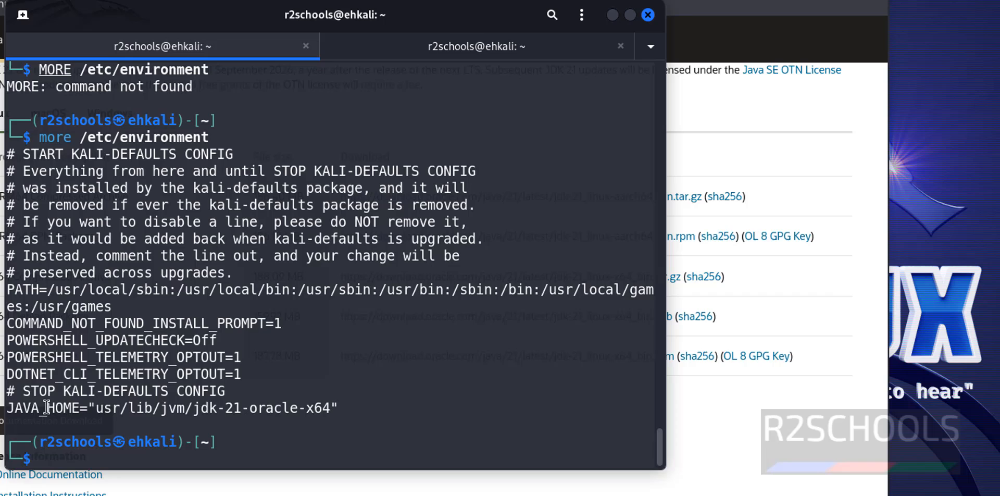
mouse_move(360, 411)
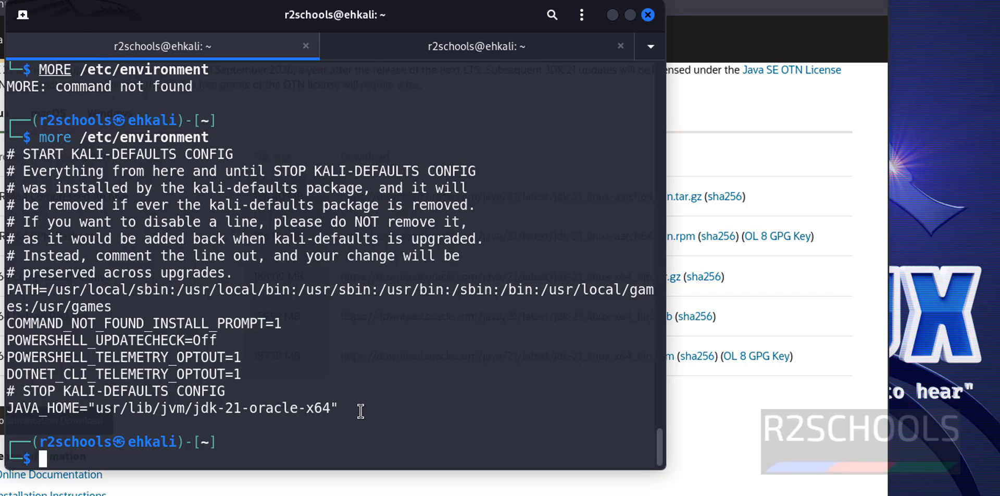
Source /etc/environment and echo $JAVA_HOME to check its value.
text(sour)
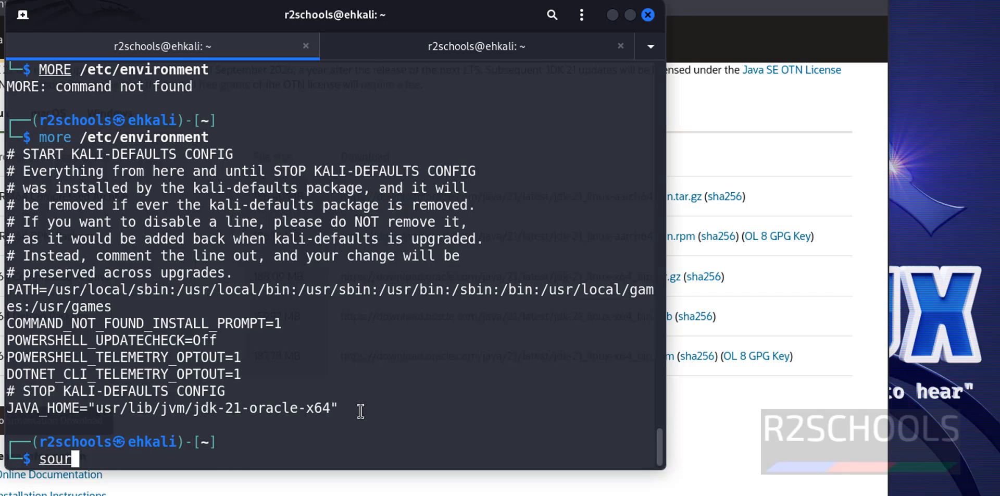
text(ce /etc/)
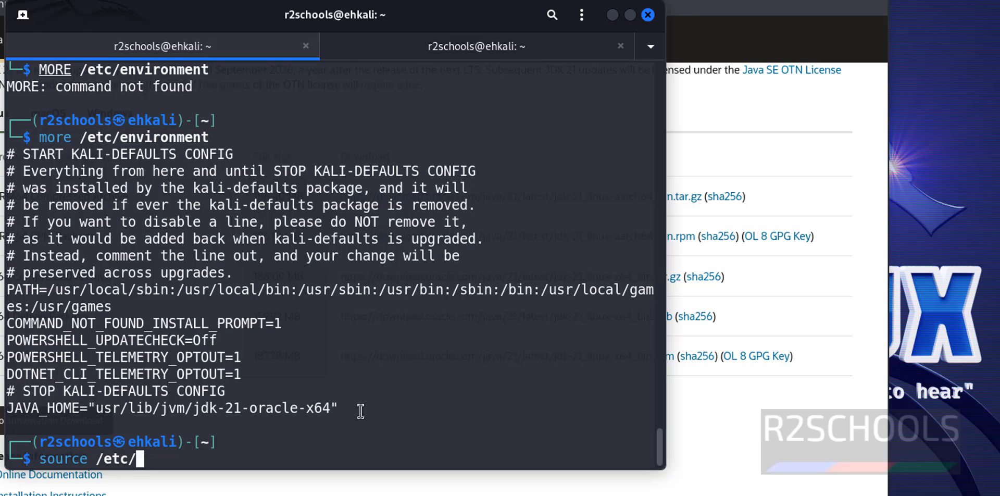
text(environment)
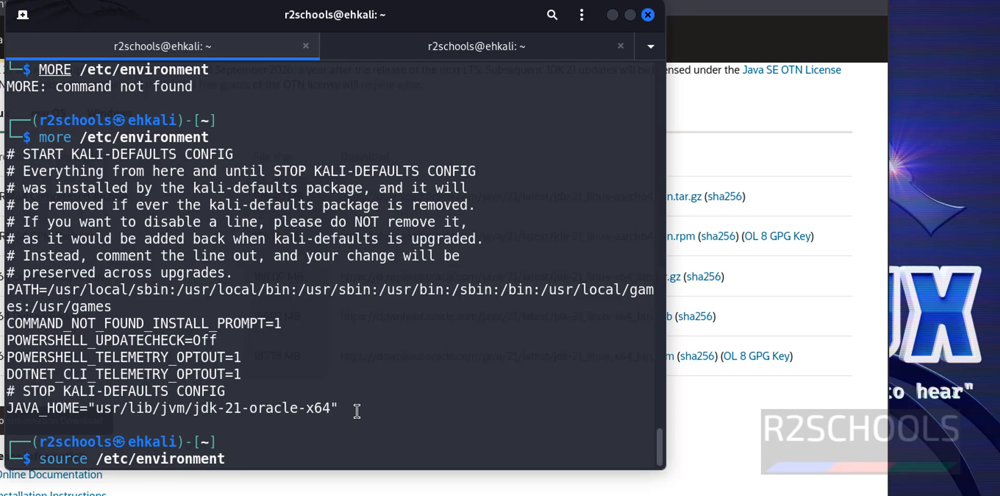
key(Return)
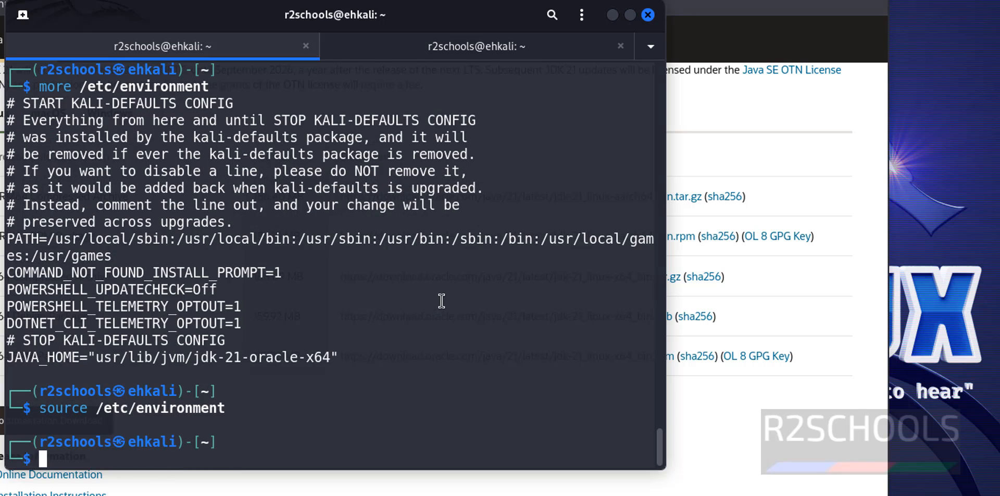
text(echo)
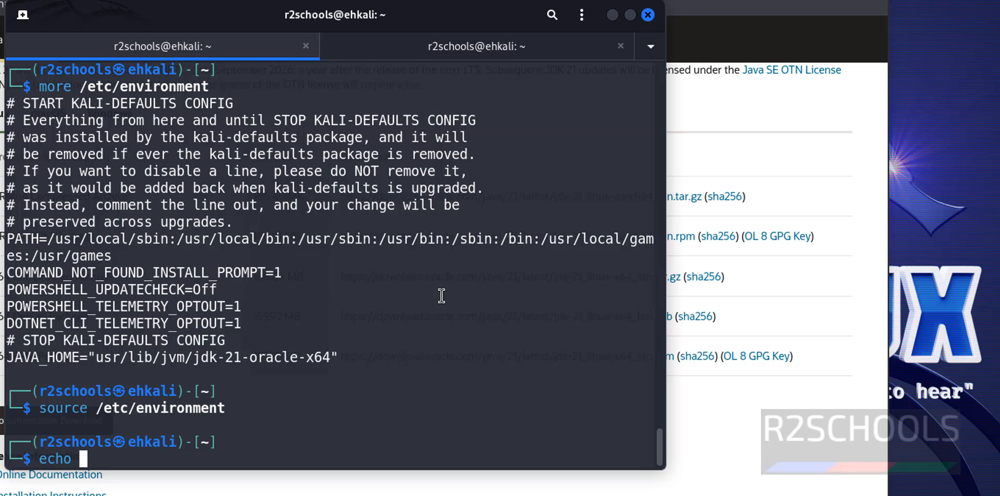
text($J)
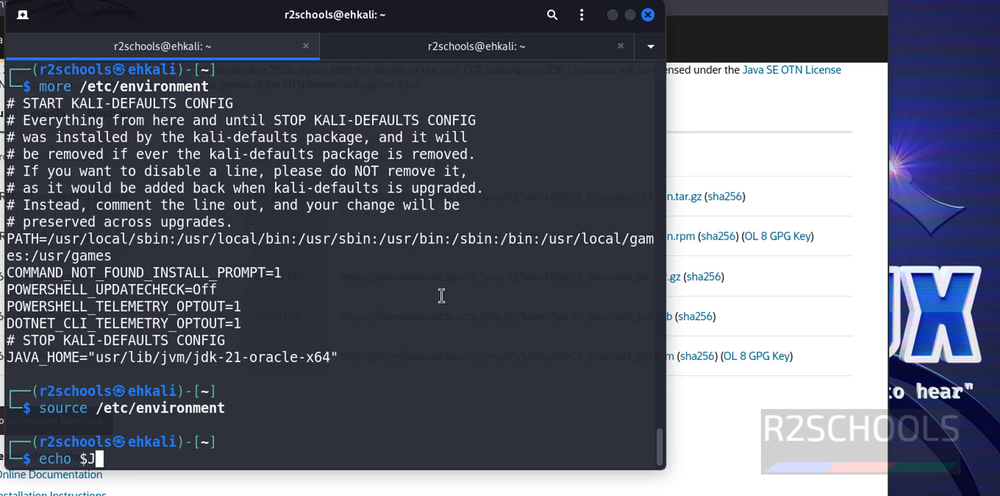
text(AVA_HOME)
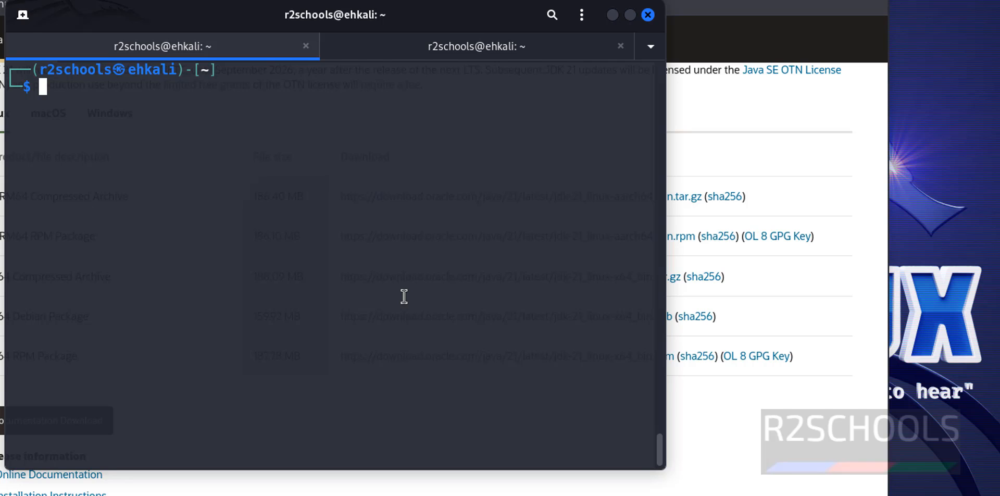
Create a javapractice folder and change into it.
text(mkdir javapractice)
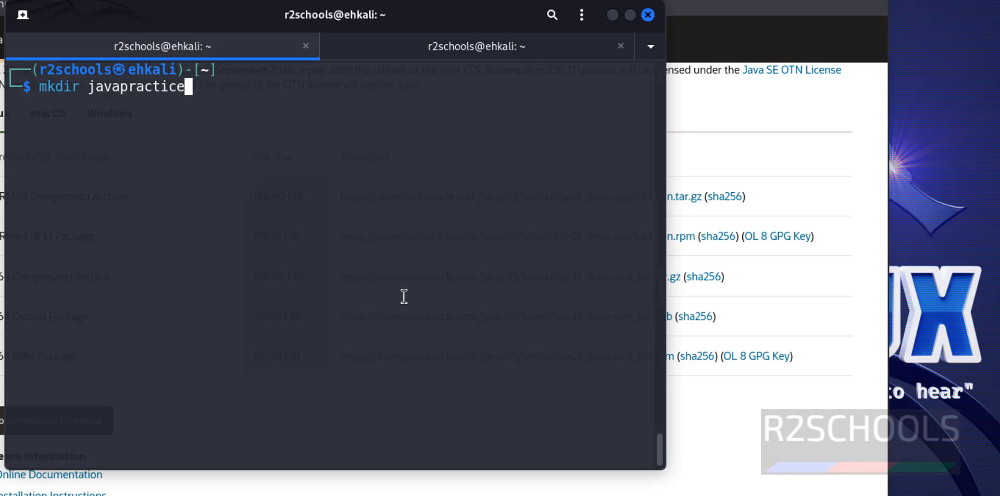
text(cd ..)
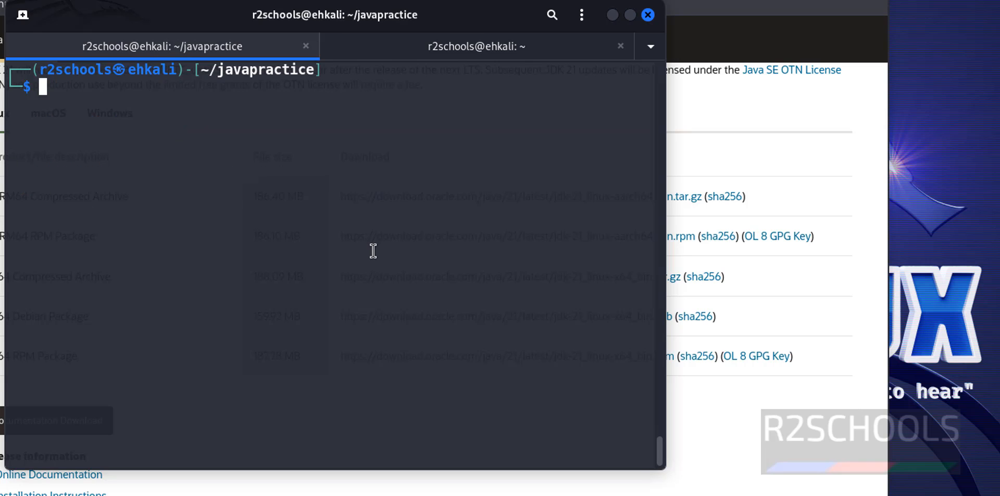
Write firstProgram.java via cat with class r2schools printing 'Welcome to r2schools', then verify it.
text(cat > f)
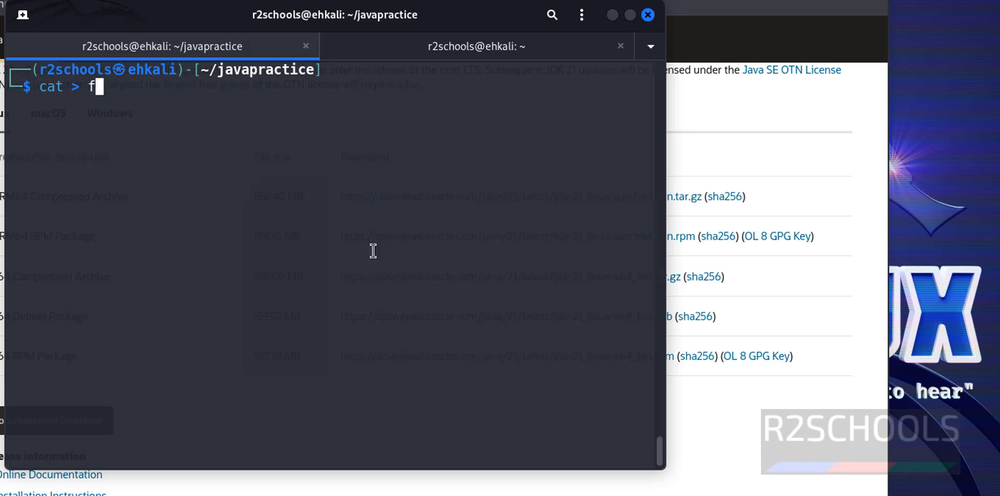
text(irs)
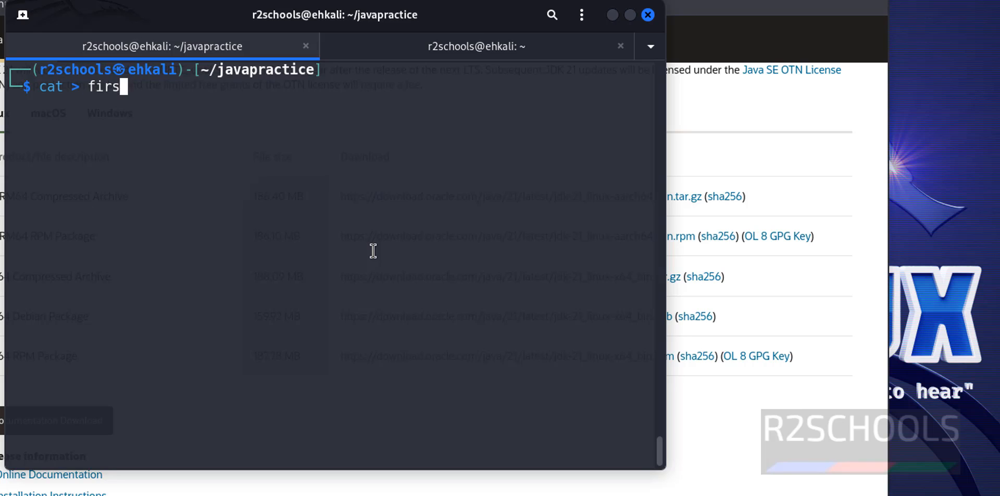
text(tPr)
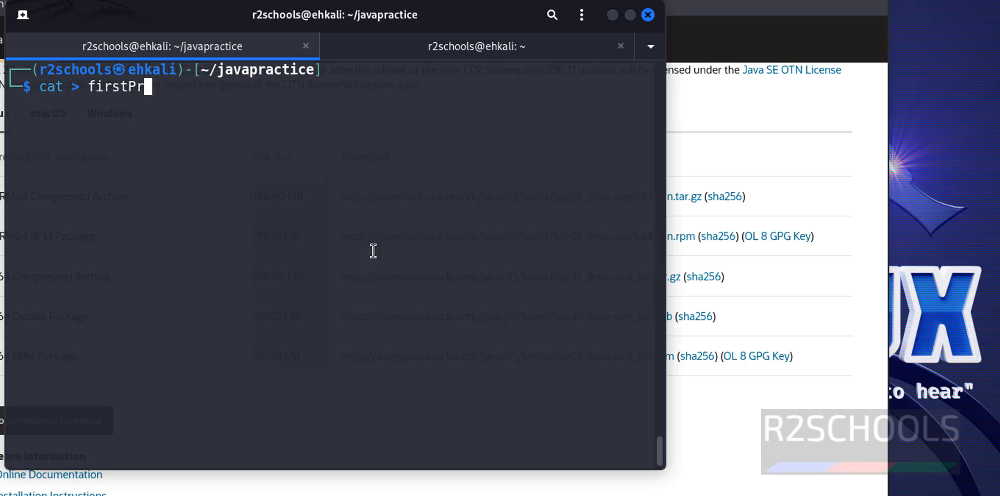
text(ogram.java)
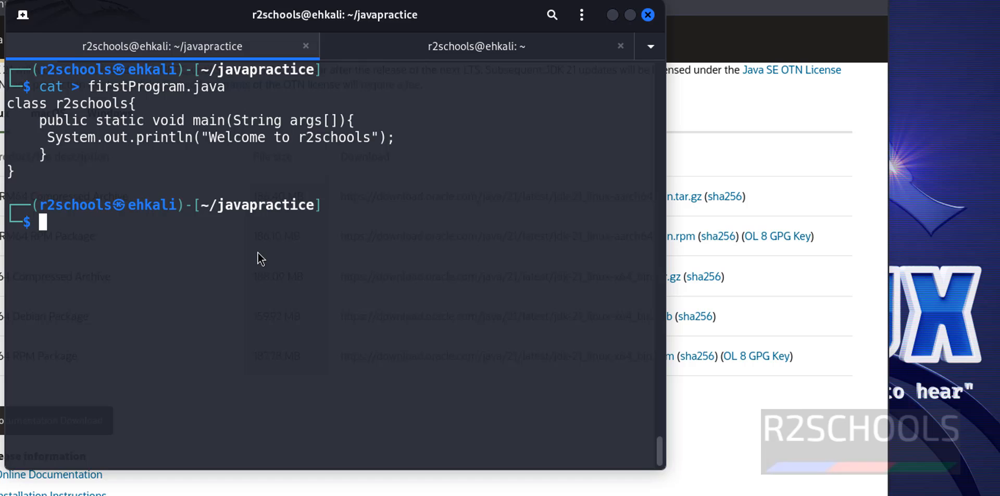
text(more /etc/environment)
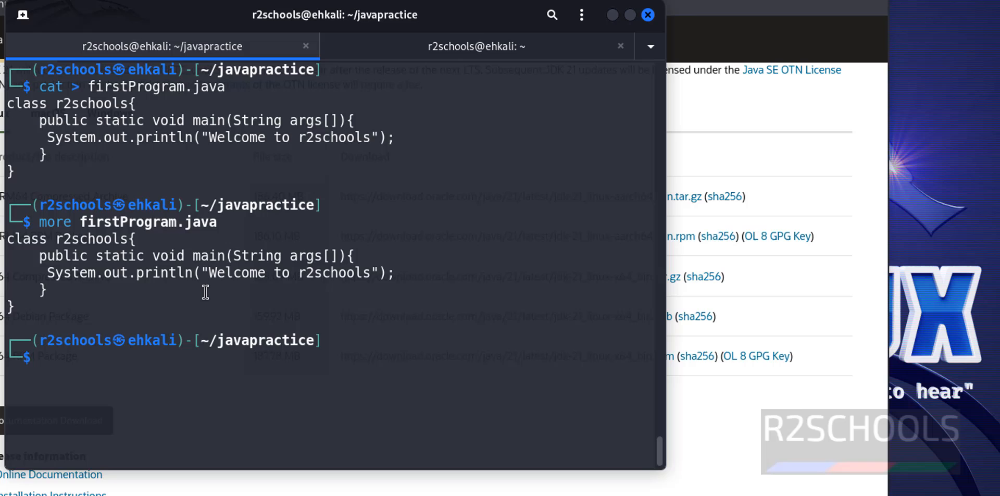
key(ctrl+l)
text(ls)
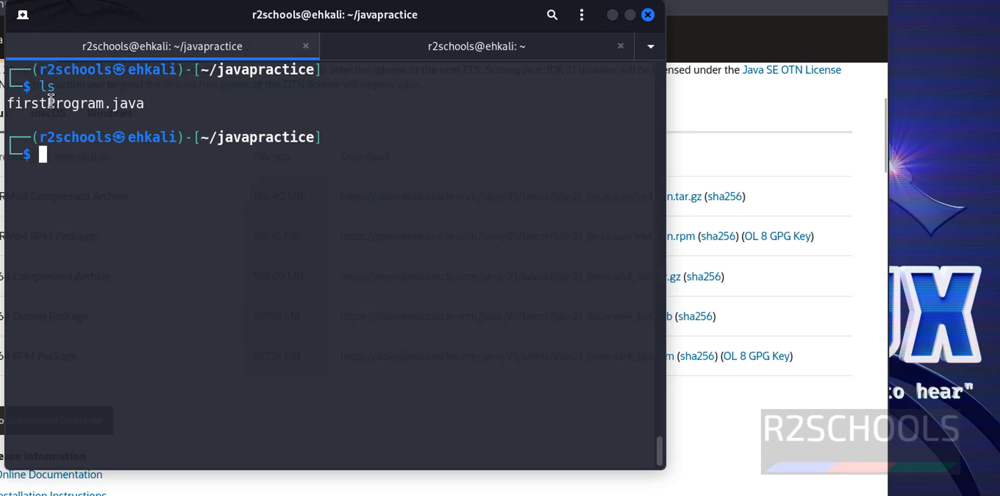
Compile firstProgram.java with javac, producing r2schools.class.
text(java --version)
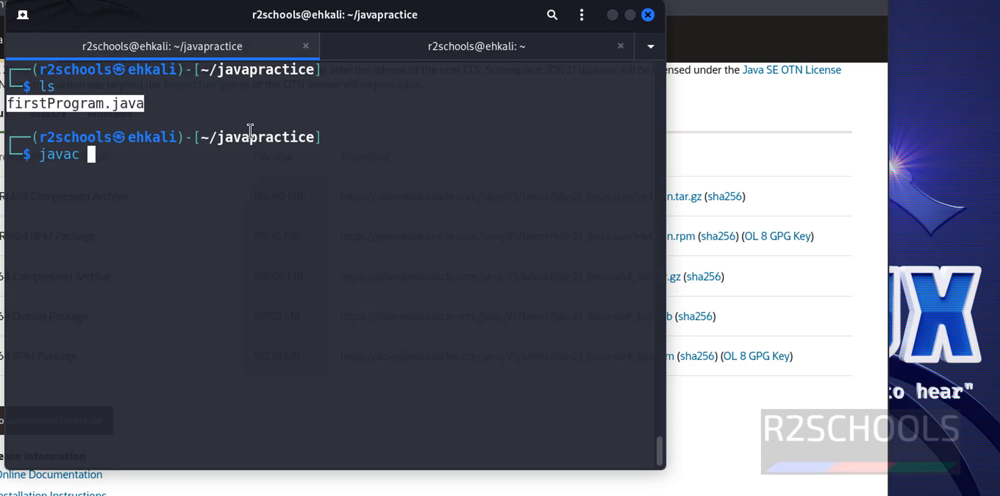
text(for)
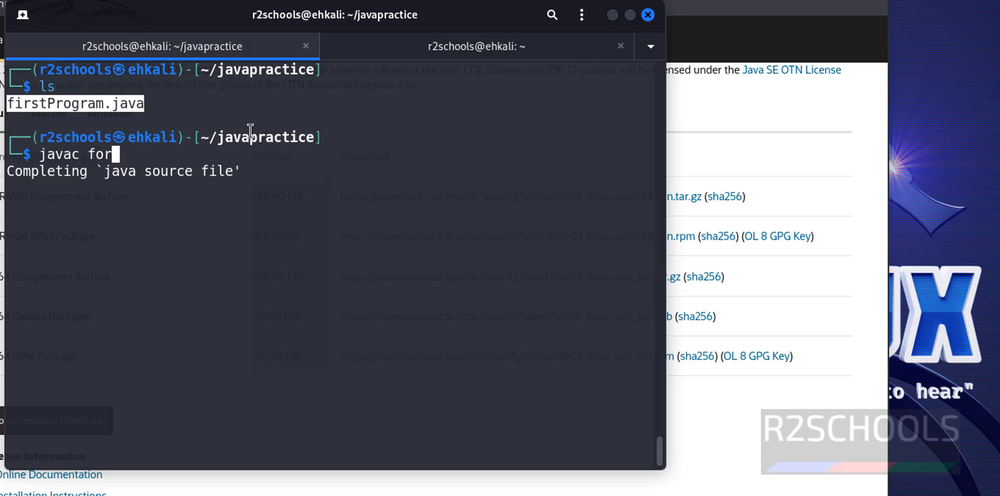
key(BackSpace)
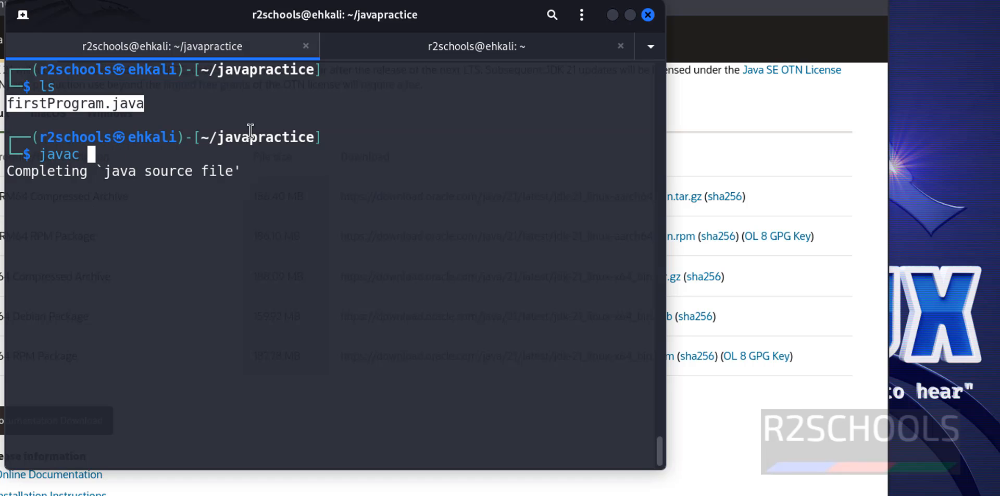
text(firstProgram.java)
text(ls)
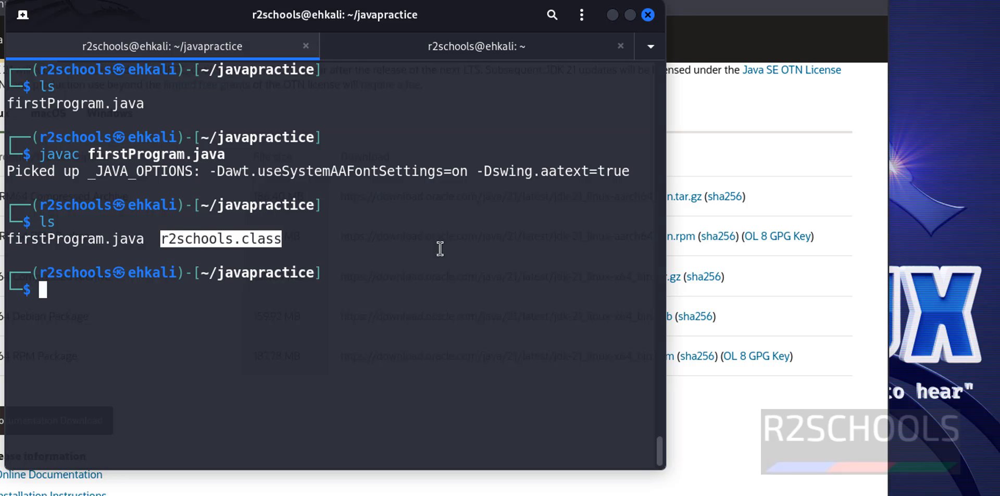
mouse_move(417, 234)
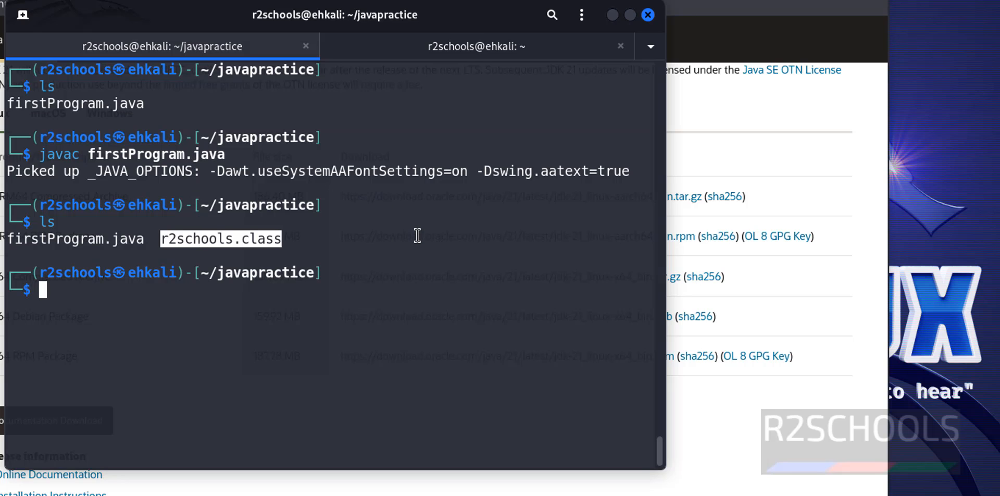
text(javac firstProgram.java)
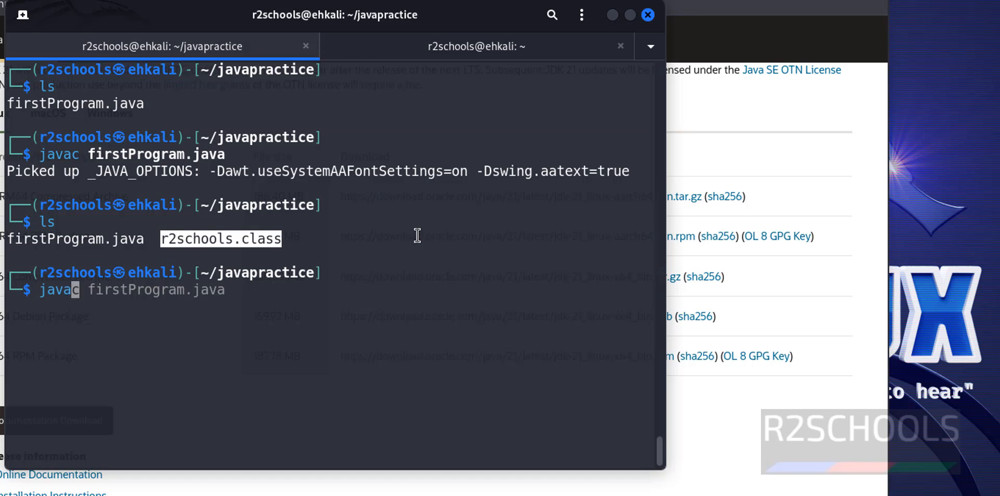
Start running the r2schools class with java r2schools.
text(r2sc)
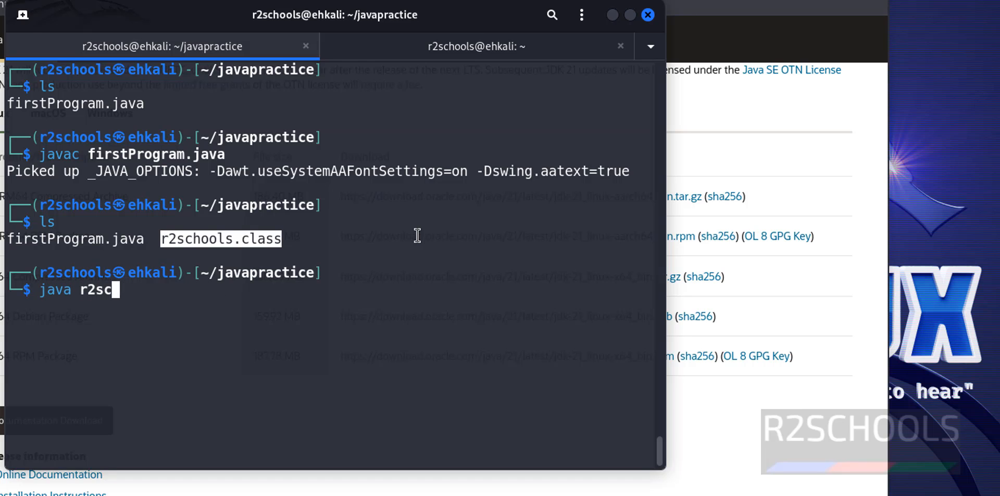